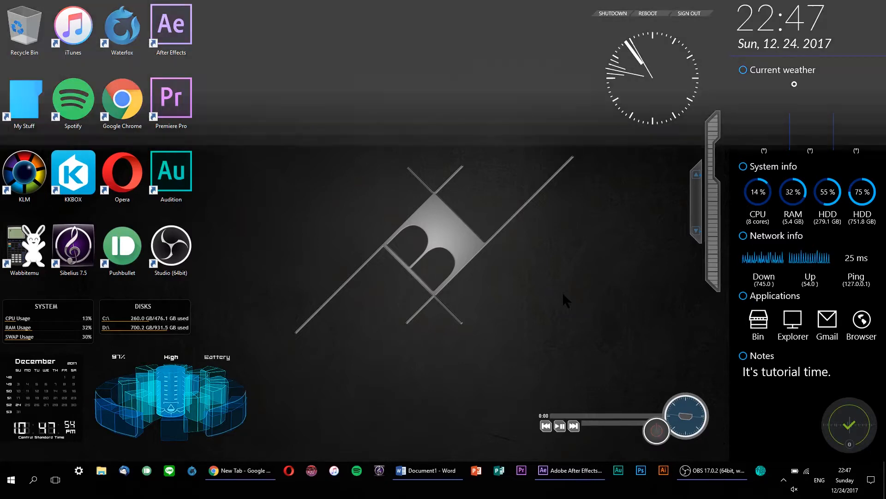
Bring After Effects forward from the taskbar, showing the Tutorial composition's Metal Background
{"action": "left_click", "coordinate": [571, 469]}
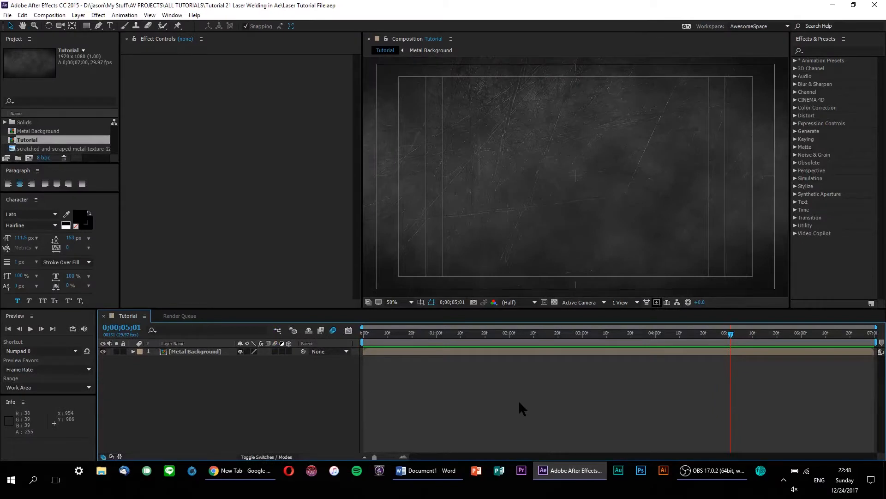
{"action": "mouse_move", "coordinate": [498, 229]}
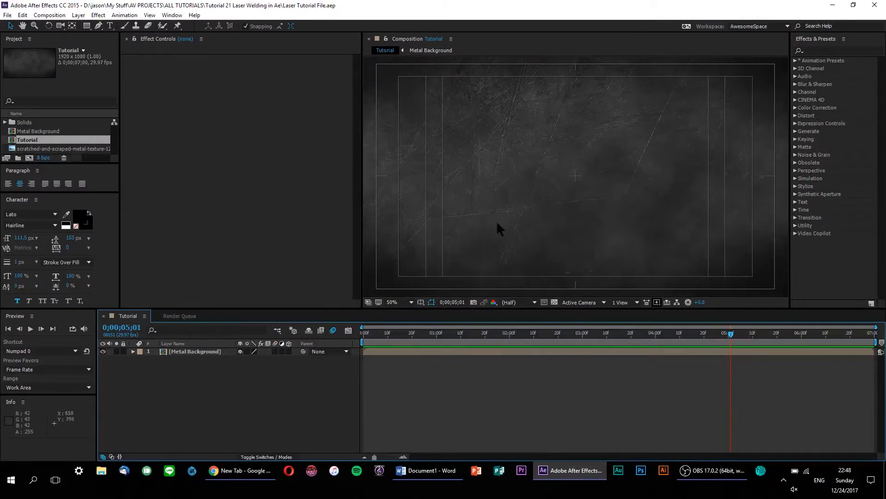
{"action": "mouse_move", "coordinate": [518, 421]}
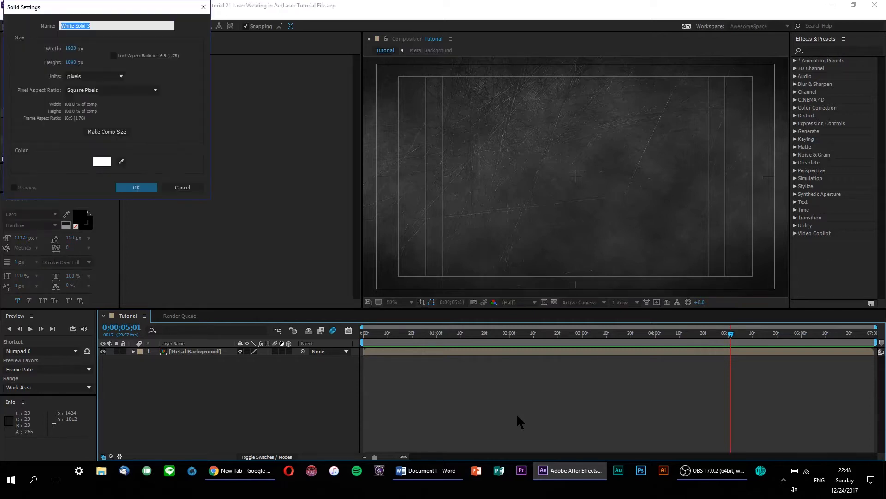
Create White Solid 3 and outline a notched polygonal mask on it
{"action": "left_click", "coordinate": [136, 187]}
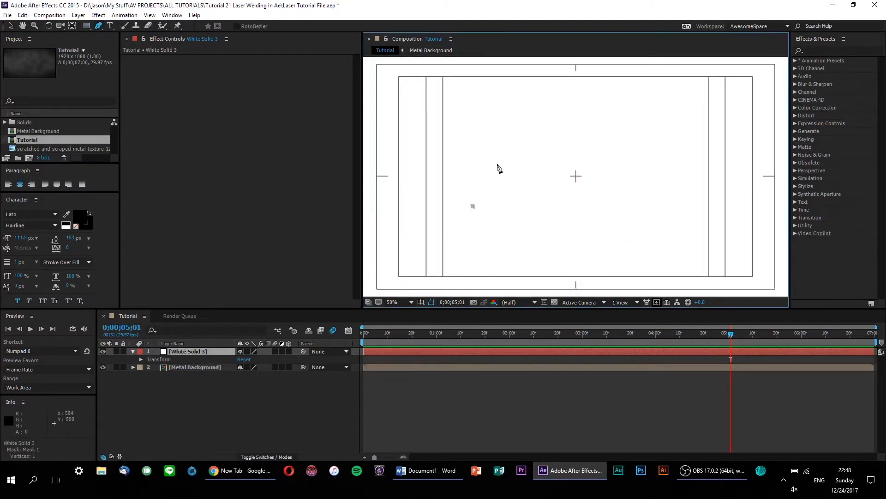
{"action": "left_click", "coordinate": [573, 206]}
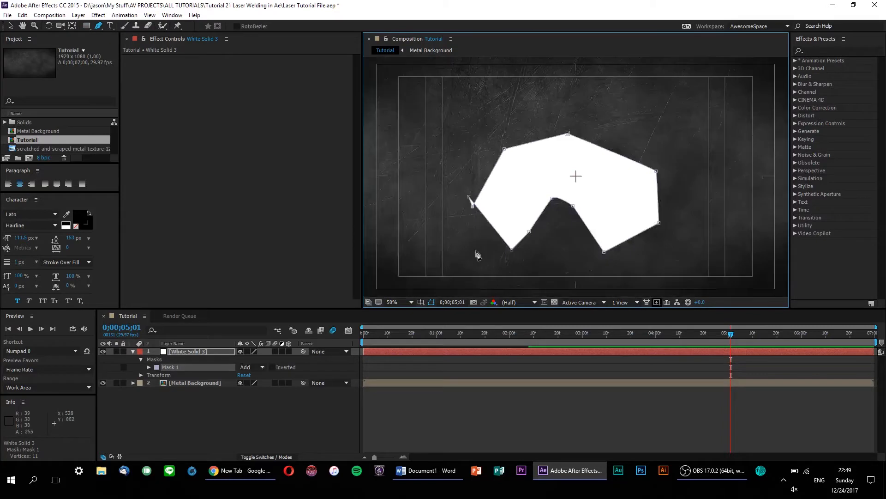
{"action": "mouse_move", "coordinate": [595, 292]}
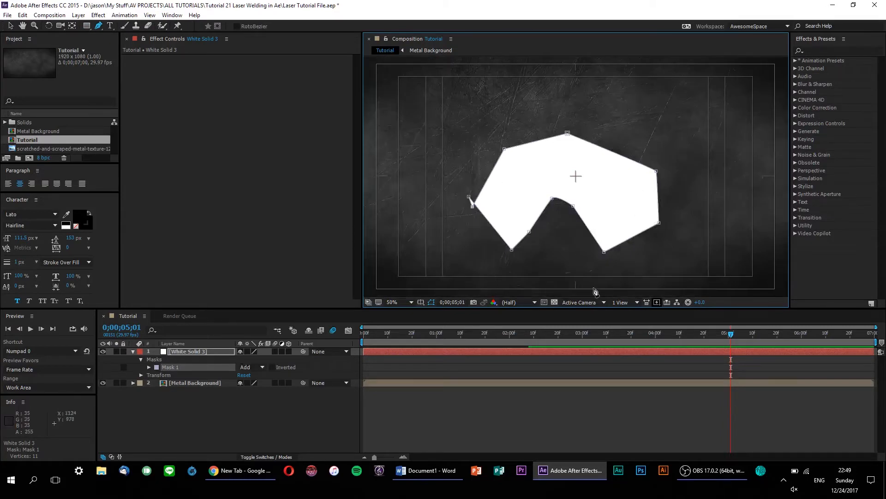
{"action": "mouse_move", "coordinate": [562, 271]}
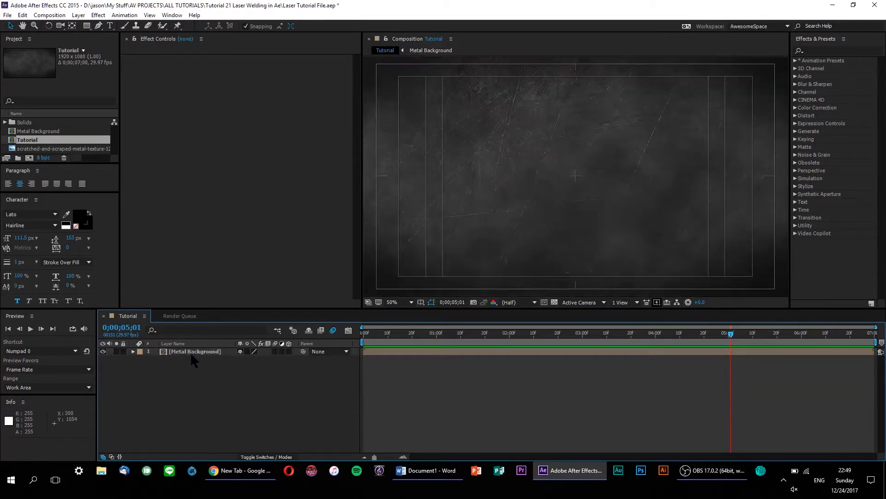
{"action": "mouse_move", "coordinate": [222, 390]}
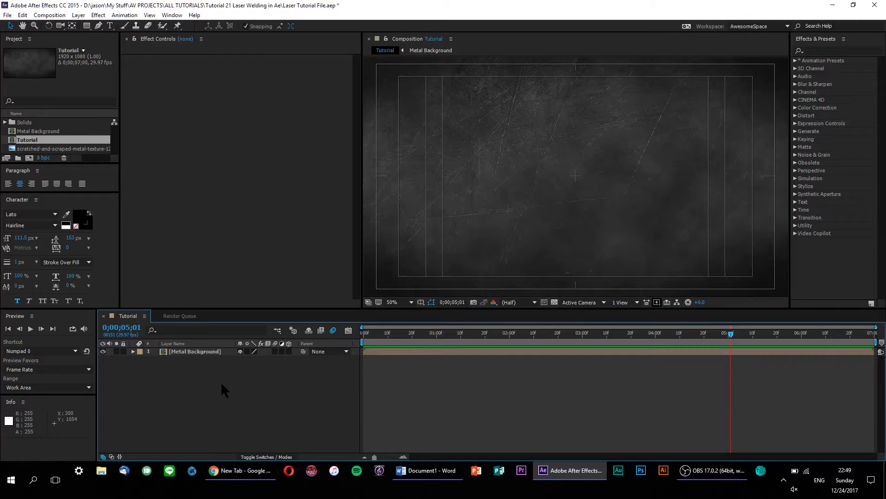
{"action": "left_click", "coordinate": [240, 470]}
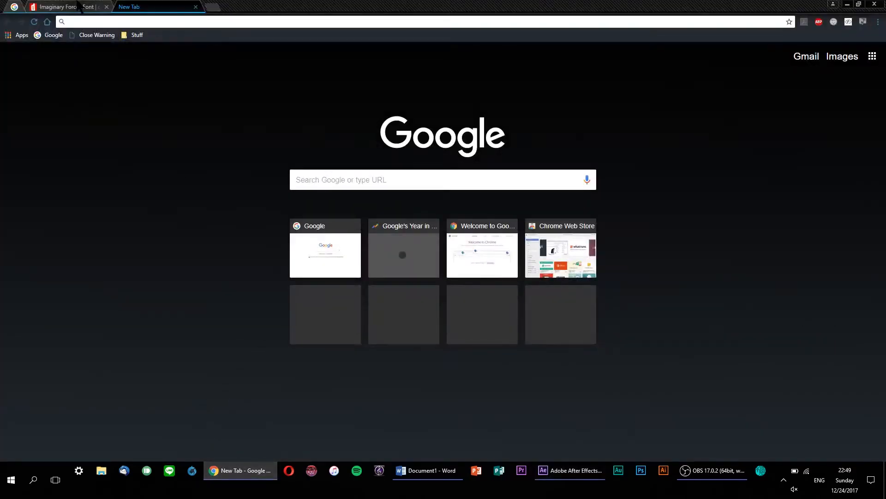
{"action": "left_click", "coordinate": [62, 6]}
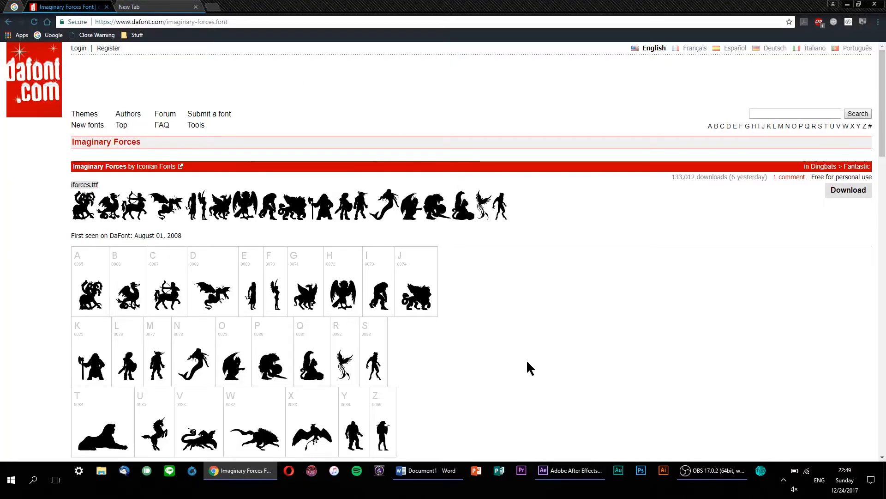
{"action": "scroll", "scroll_direction": "down", "scroll_amount": 3}
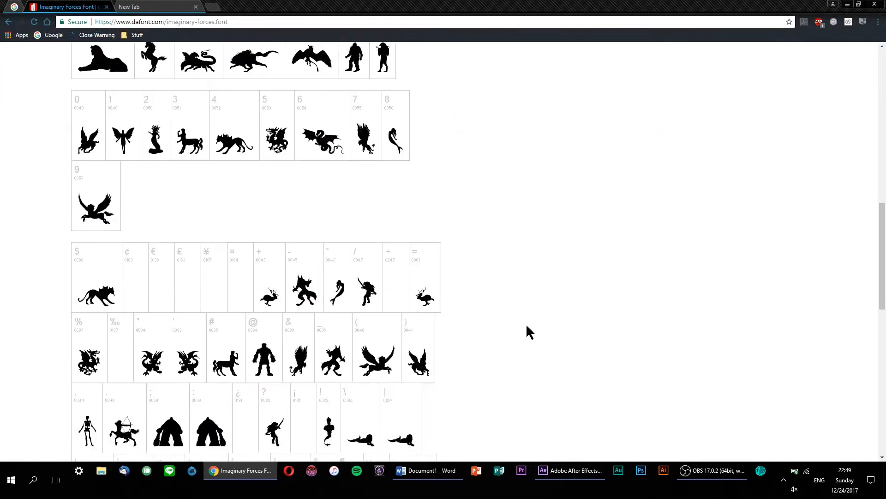
{"action": "left_click", "coordinate": [427, 470]}
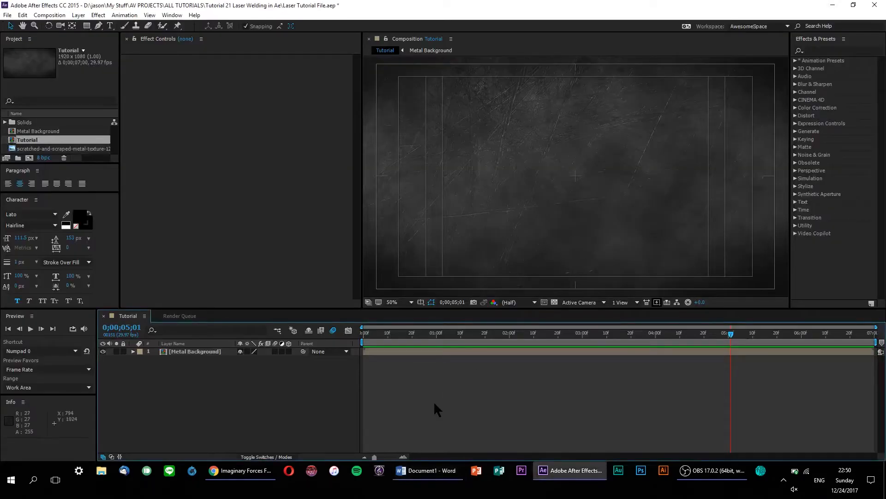
{"action": "mouse_move", "coordinate": [161, 87]}
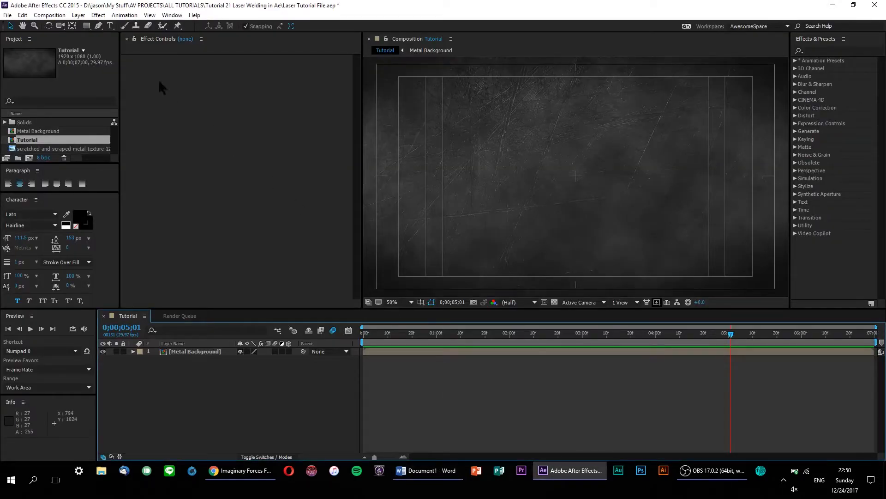
Type '5' in Imaginary Forces at 591 px to make a dragon glyph
{"action": "left_click", "coordinate": [109, 25]}
{"action": "type", "text": "5"}
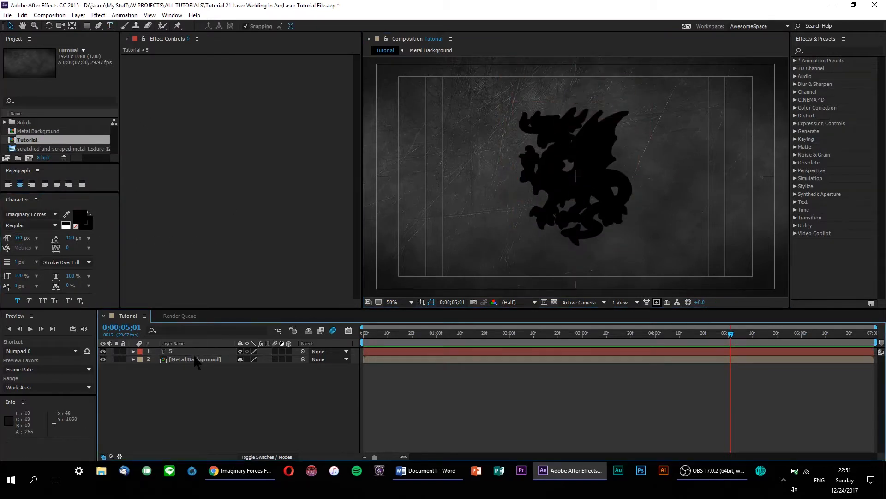
Run Create Masks from Text on the '5' layer to make '5 Outlines'
{"action": "right_click", "coordinate": [169, 350]}
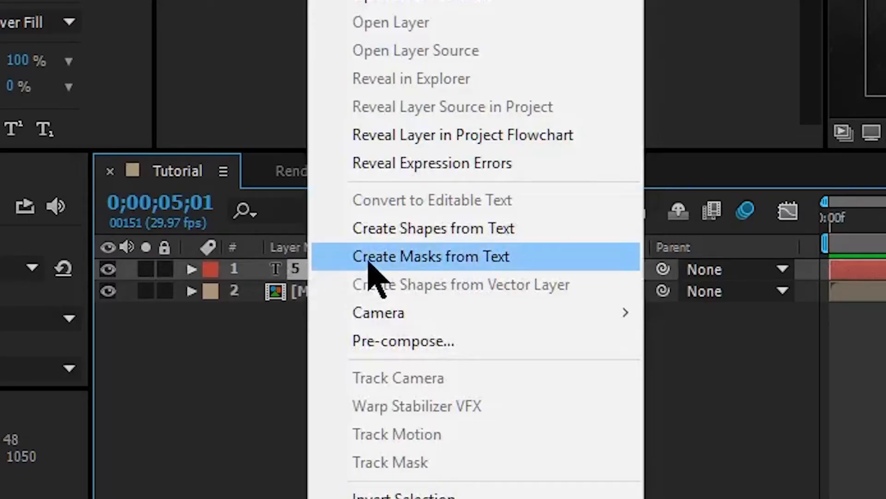
{"action": "mouse_move", "coordinate": [412, 277]}
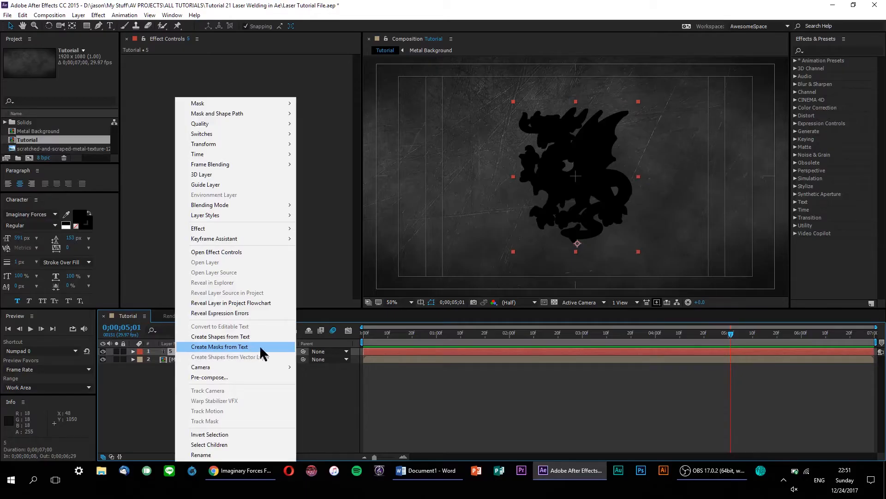
{"action": "left_click", "coordinate": [220, 347]}
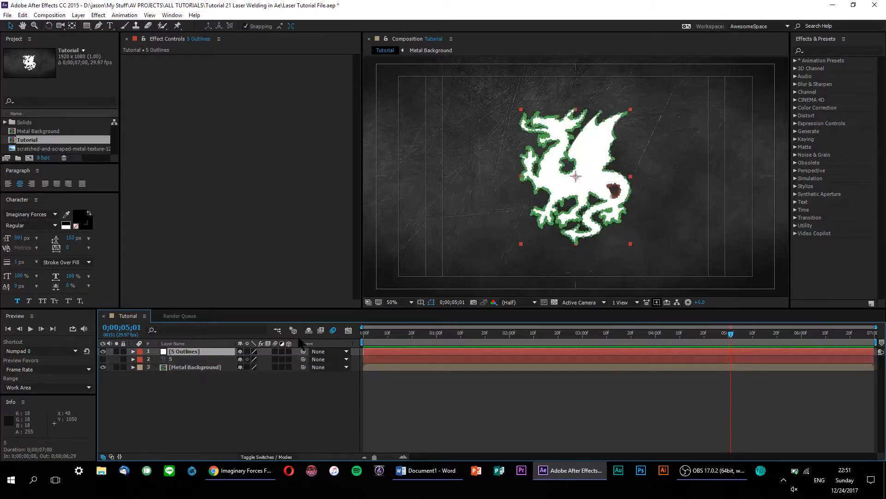
{"action": "mouse_move", "coordinate": [449, 127]}
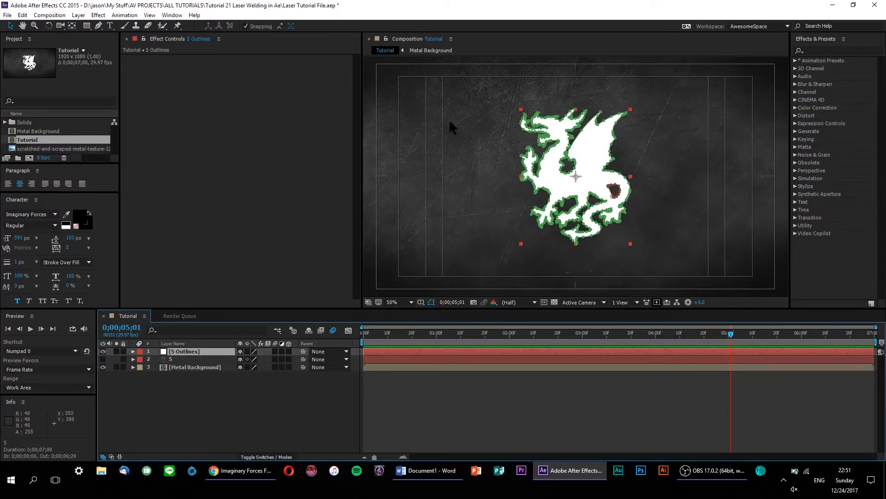
{"action": "mouse_move", "coordinate": [531, 277]}
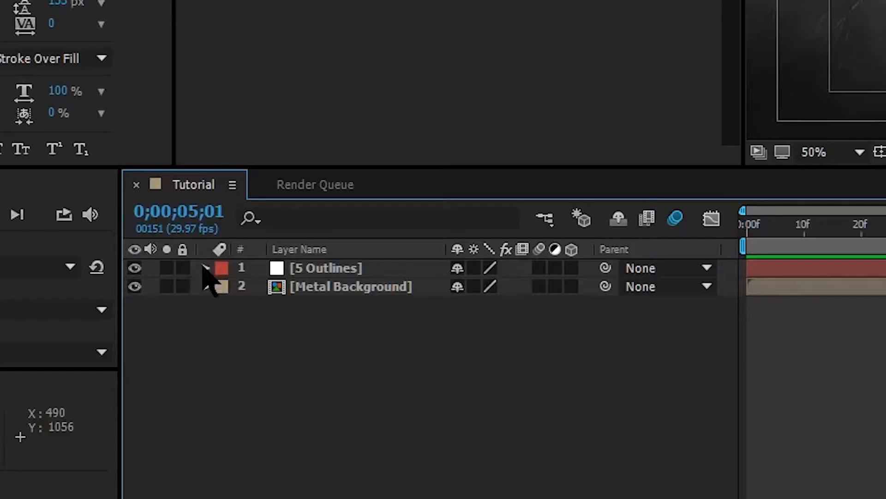
Expand the 5 Outlines layer to reveal its two Difference-mode '5' masks
{"action": "left_click", "coordinate": [206, 267]}
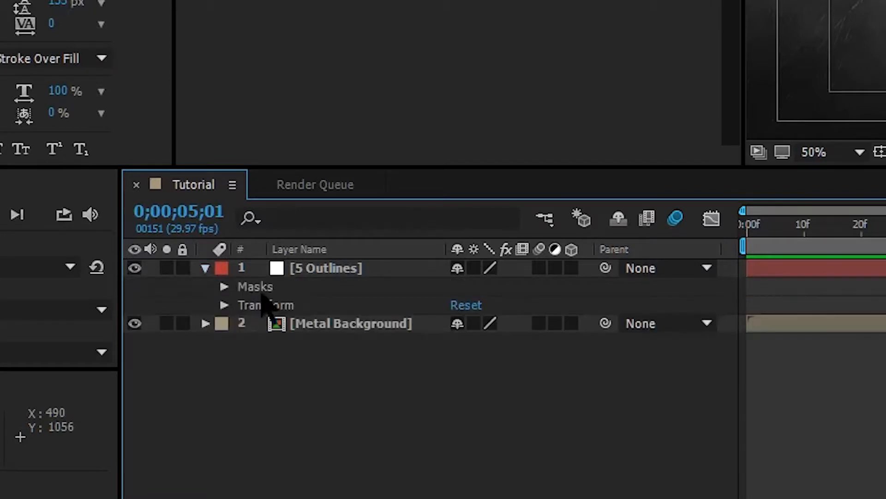
{"action": "mouse_move", "coordinate": [222, 294]}
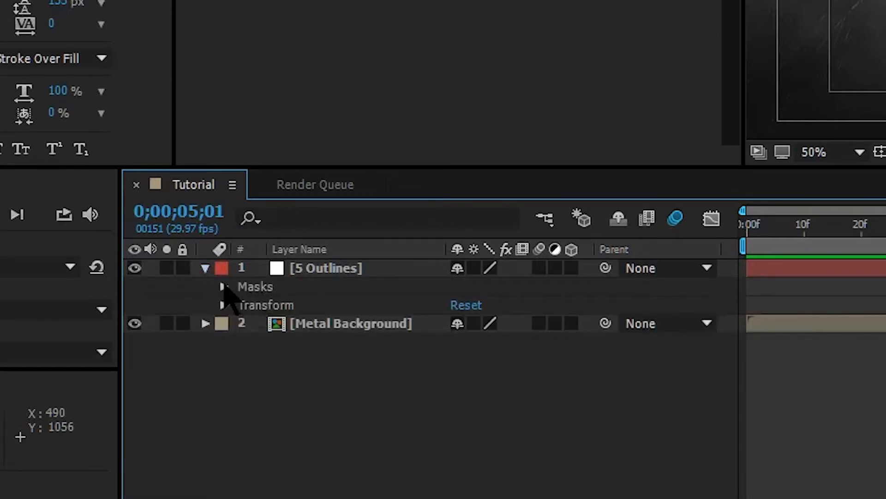
{"action": "left_click", "coordinate": [222, 286]}
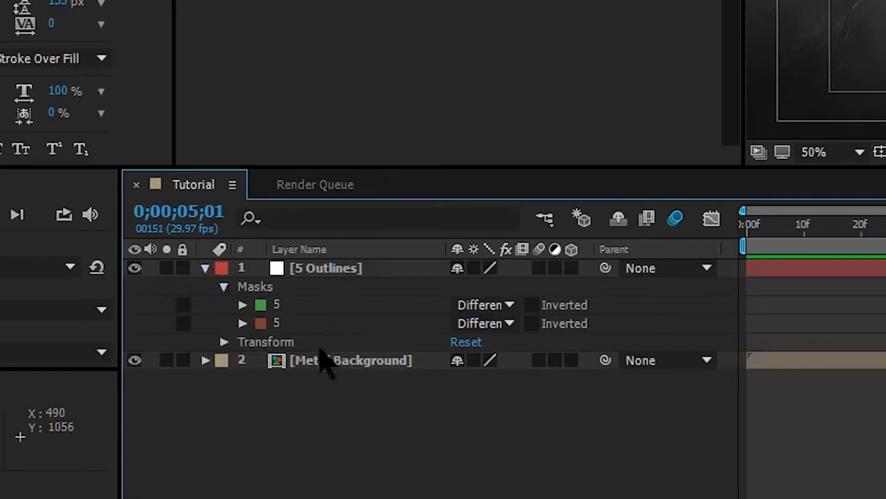
{"action": "mouse_move", "coordinate": [274, 356]}
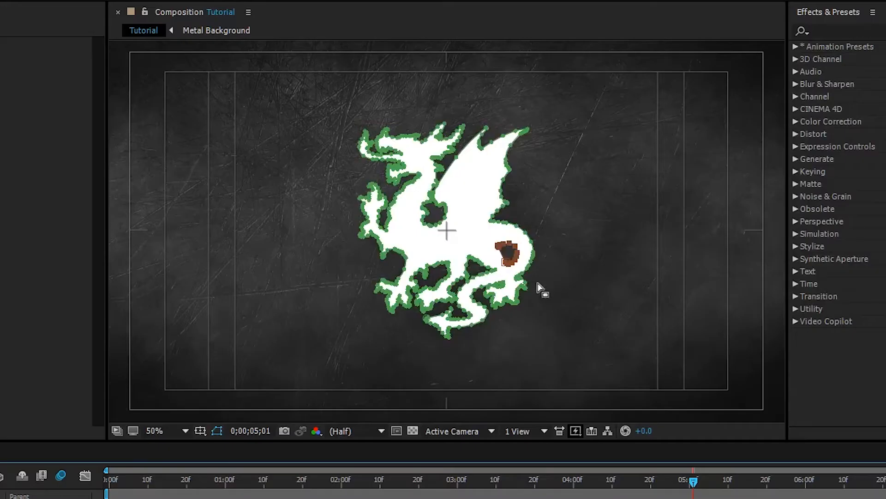
{"action": "mouse_move", "coordinate": [542, 323]}
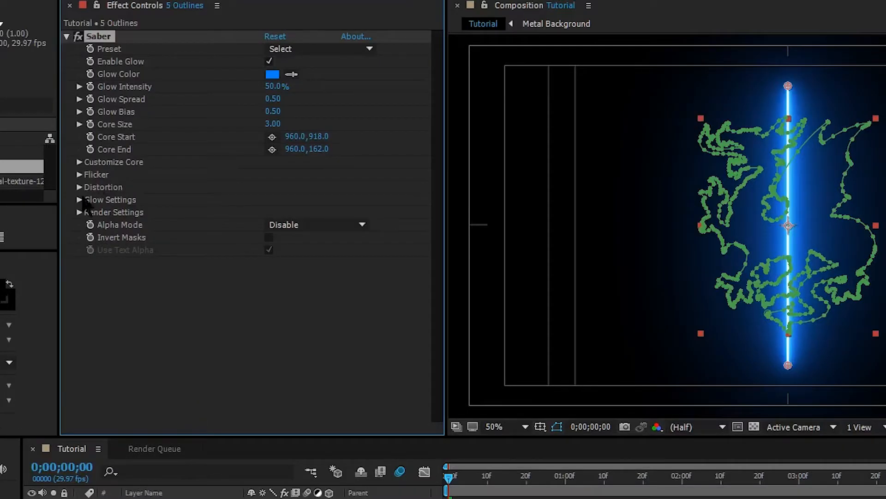
Set Saber Composite Settings to Transparent and Core Type to Layer Masks
{"action": "left_click", "coordinate": [80, 211]}
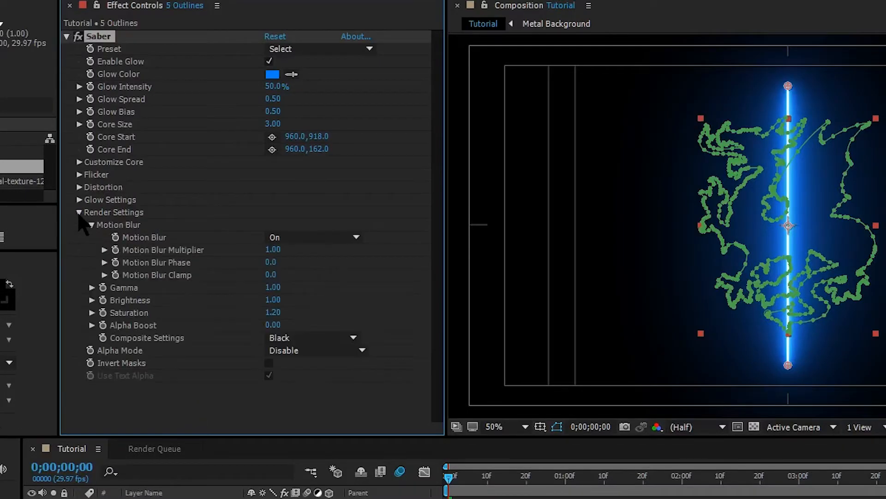
{"action": "left_click", "coordinate": [314, 338]}
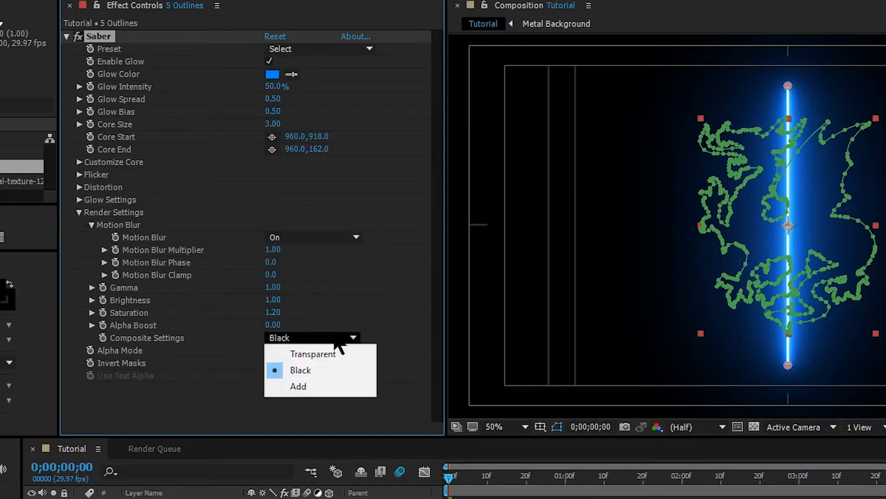
{"action": "left_click", "coordinate": [312, 353]}
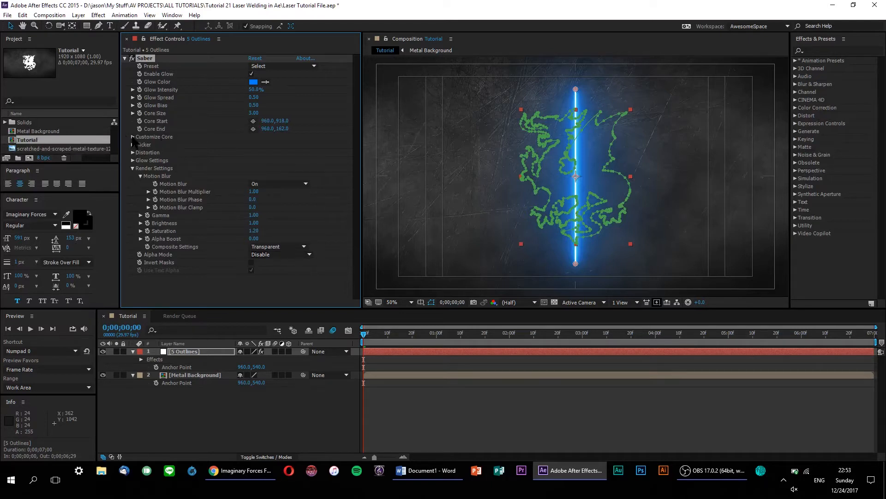
{"action": "left_click", "coordinate": [132, 136]}
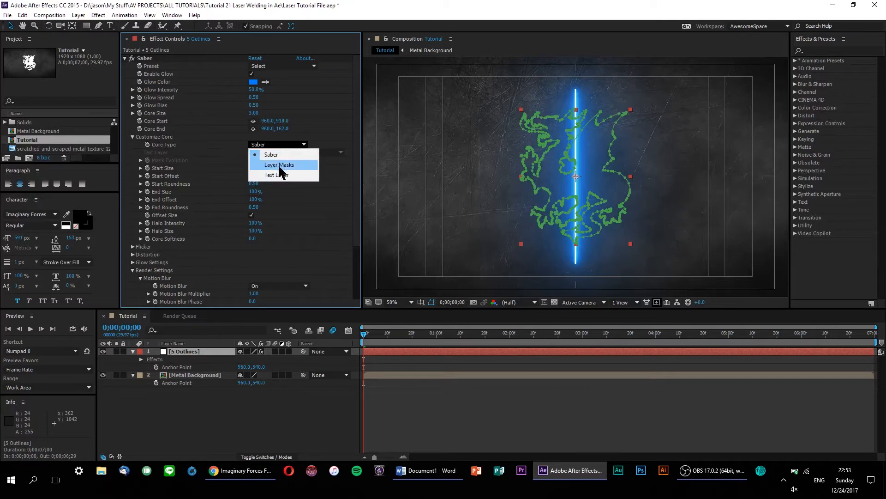
{"action": "left_click", "coordinate": [279, 165]}
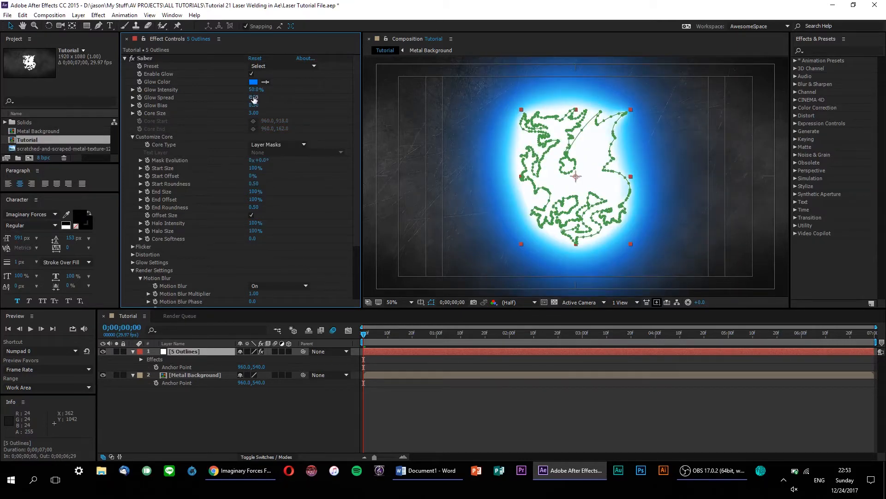
Lower Glow Spread and Core Size, raise Glow Intensity, and choose an orange Glow Color
{"action": "left_click_drag", "start_coordinate": [255, 97], "coordinate": [254, 97]}
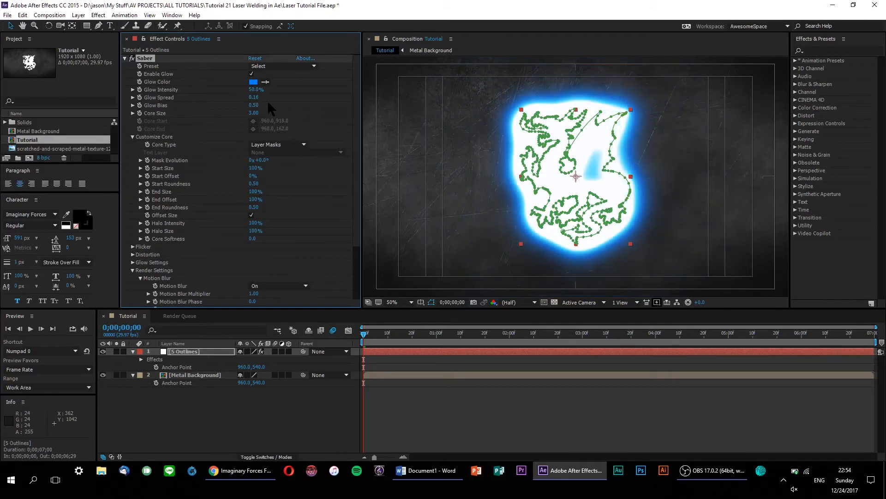
{"action": "left_click_drag", "start_coordinate": [253, 105], "coordinate": [230, 105]}
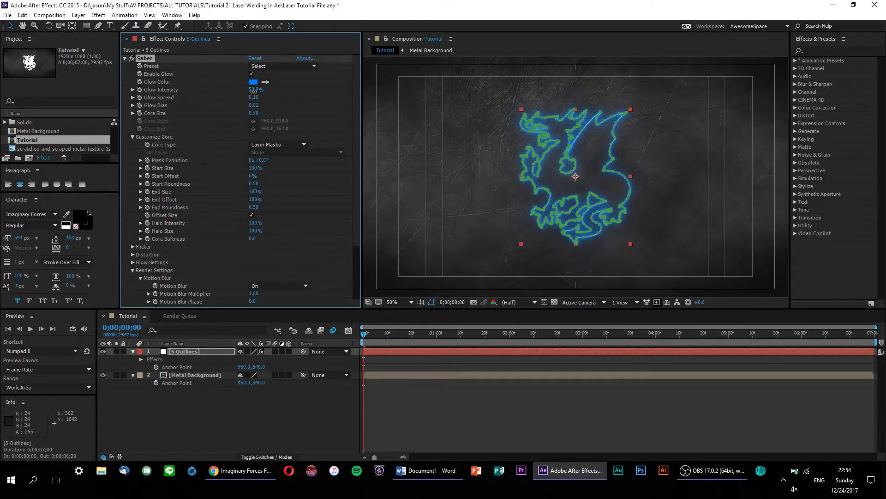
{"action": "left_click_drag", "start_coordinate": [256, 89], "coordinate": [266, 89]}
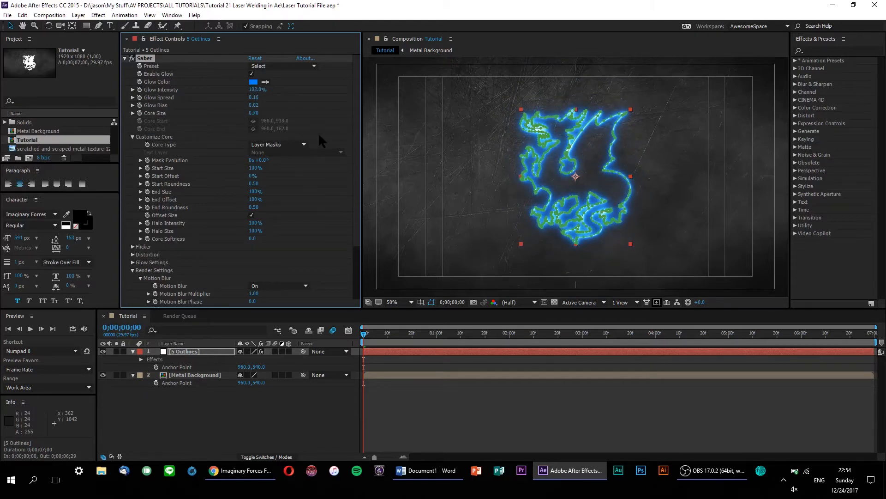
{"action": "left_click", "coordinate": [254, 81]}
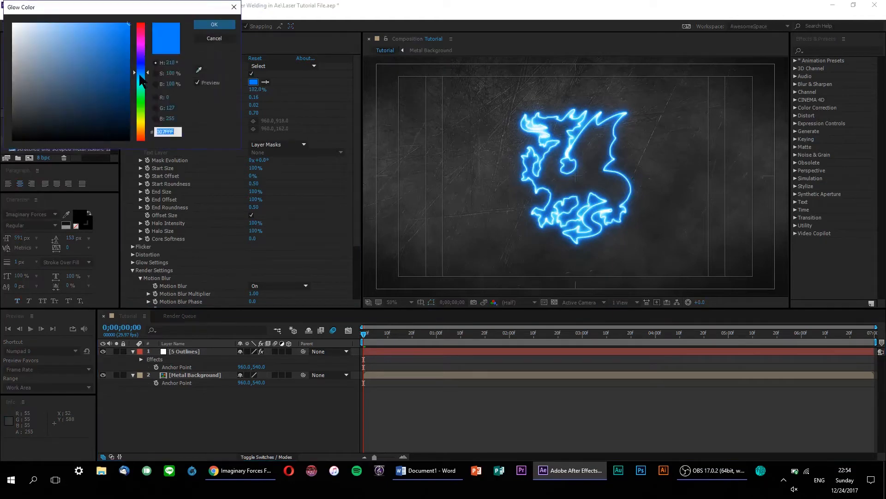
{"action": "left_click", "coordinate": [141, 136]}
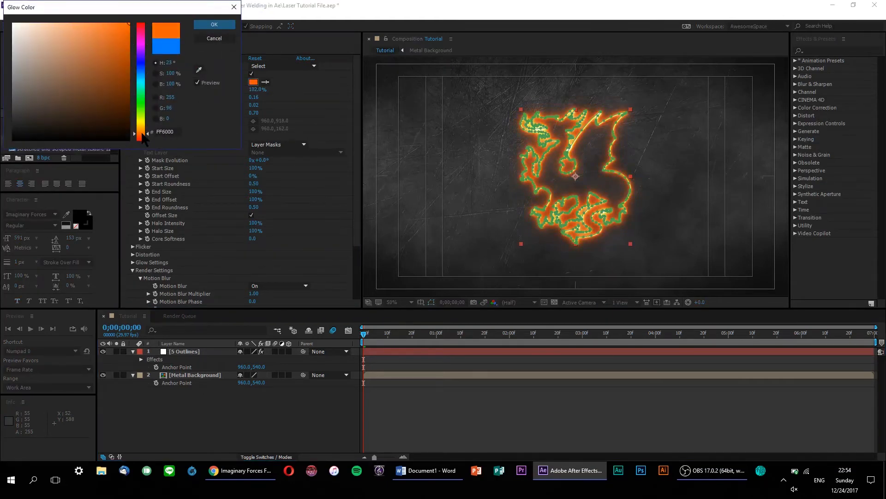
{"action": "left_click", "coordinate": [213, 24]}
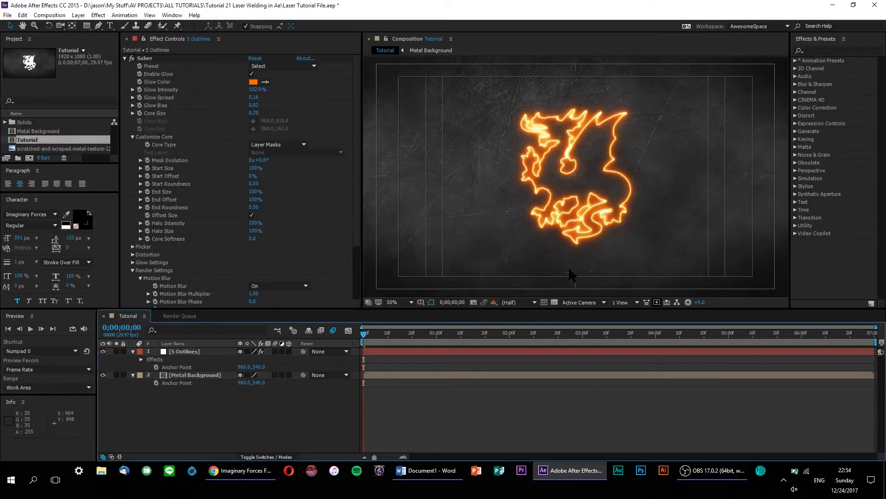
{"action": "mouse_move", "coordinate": [440, 421]}
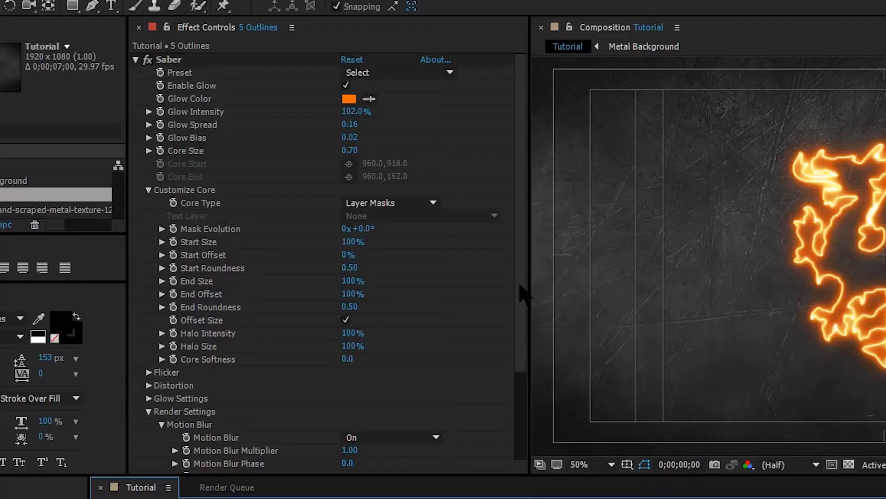
Enable Saber Glow Distortion with Smoke type and Distortion Amount 21
{"action": "scroll", "scroll_direction": "down", "scroll_amount": 3}
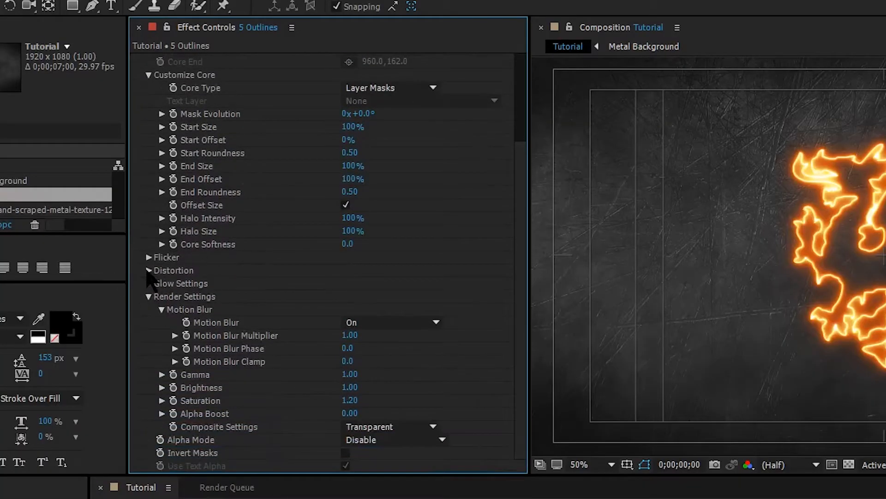
{"action": "left_click", "coordinate": [148, 270]}
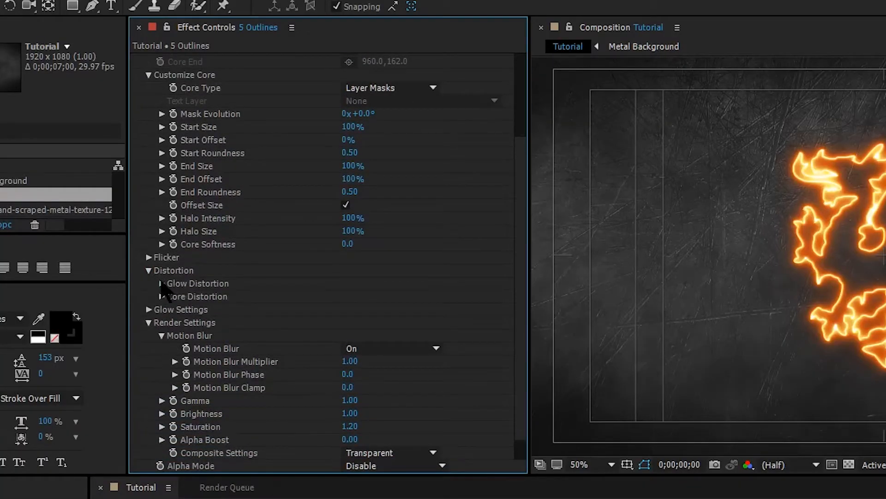
{"action": "left_click", "coordinate": [161, 283]}
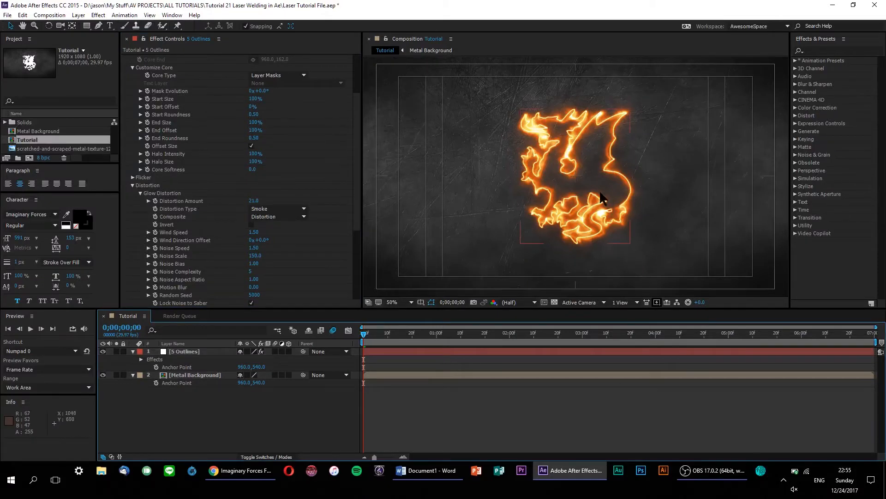
{"action": "mouse_move", "coordinate": [485, 277]}
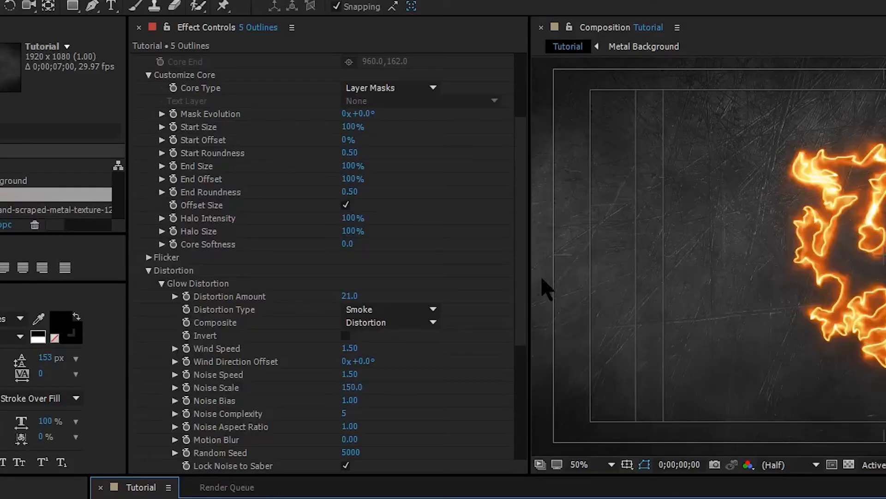
Keyframe End Offset from 0% at frame 0 to 100% at 0;00;05;00, then preview
{"action": "scroll", "scroll_direction": "up", "scroll_amount": 3}
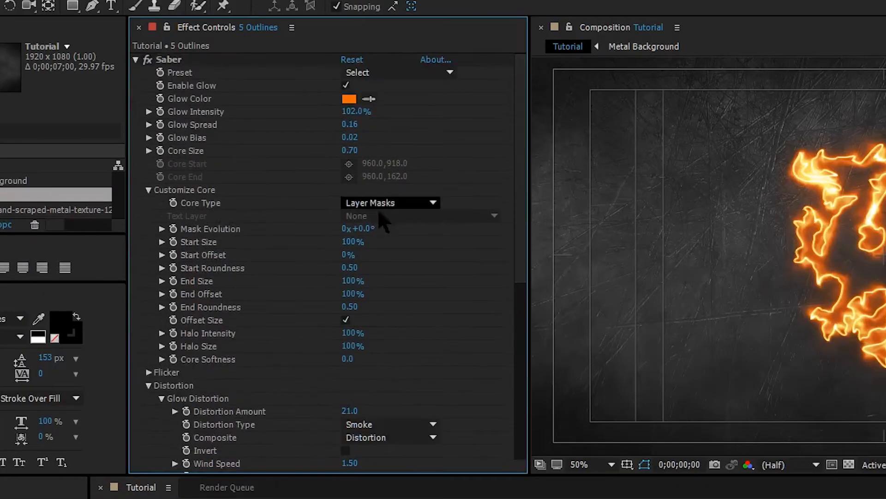
{"action": "mouse_move", "coordinate": [314, 282]}
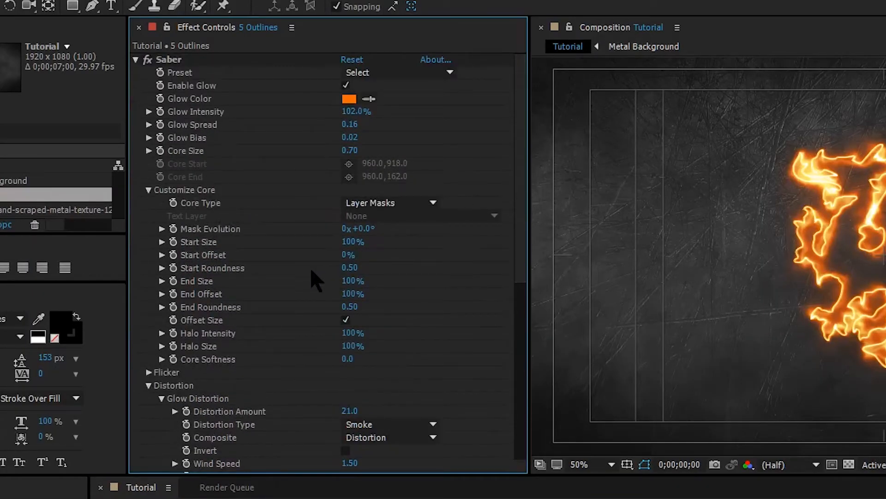
{"action": "mouse_move", "coordinate": [240, 305]}
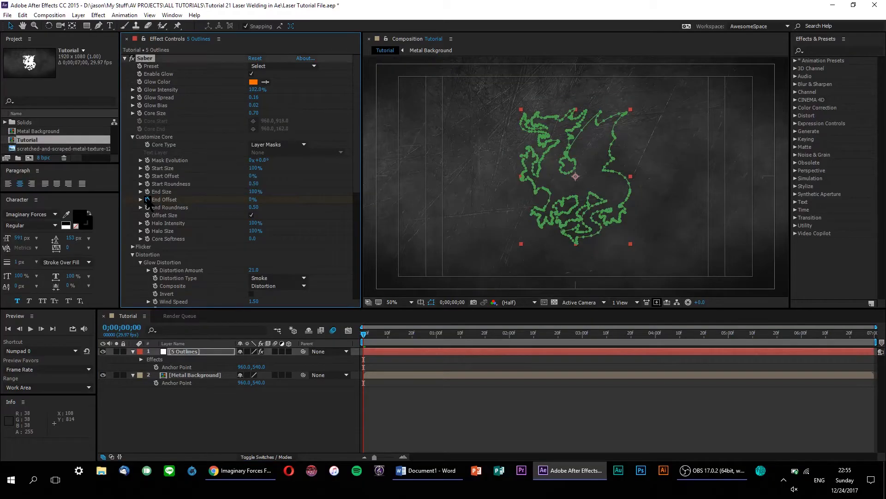
{"action": "mouse_move", "coordinate": [731, 338]}
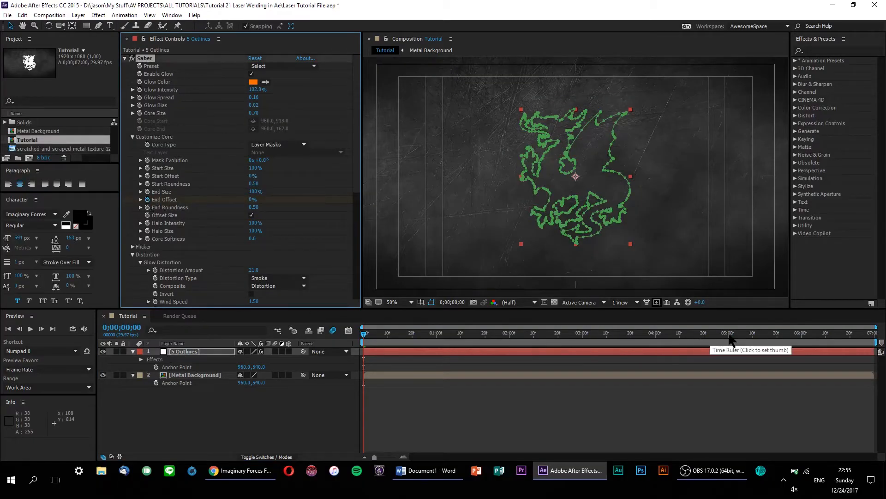
{"action": "left_click", "coordinate": [728, 332]}
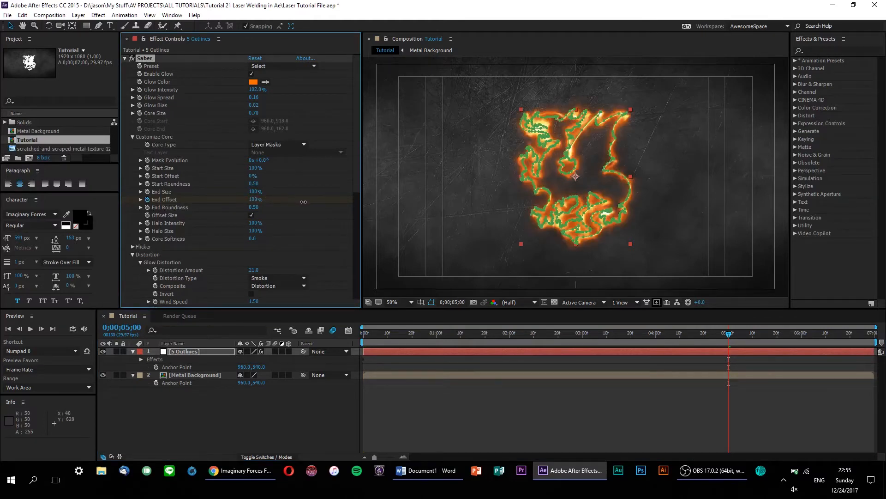
{"action": "mouse_move", "coordinate": [534, 347]}
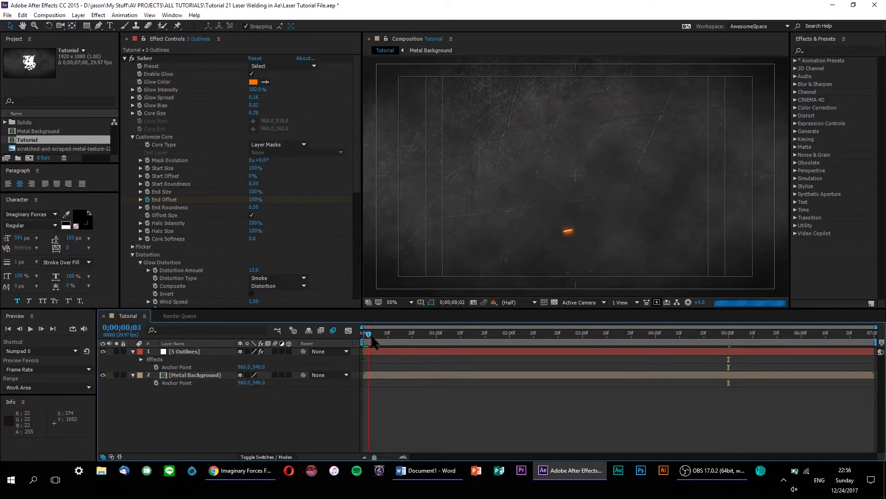
{"action": "left_click", "coordinate": [625, 332]}
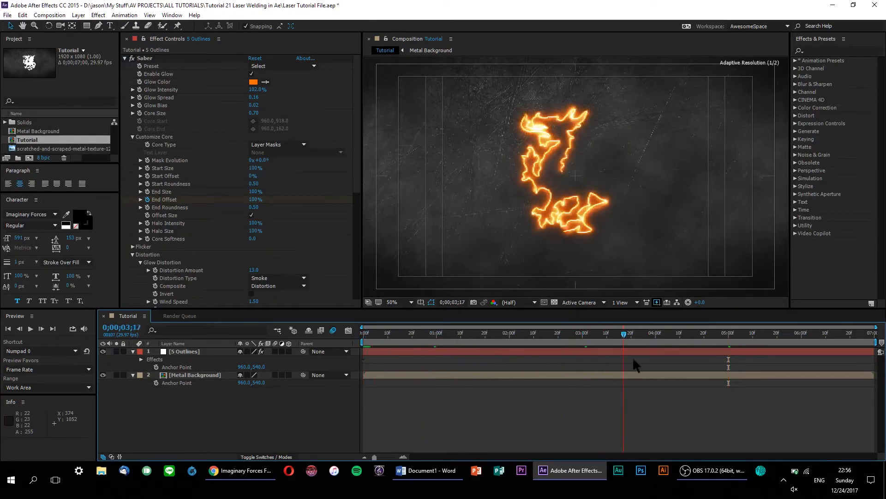
{"action": "left_click", "coordinate": [762, 332]}
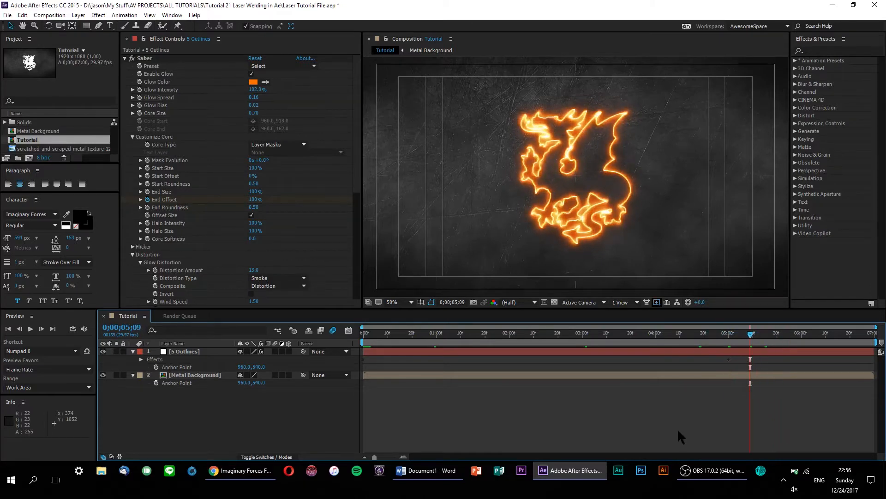
{"action": "mouse_move", "coordinate": [504, 413]}
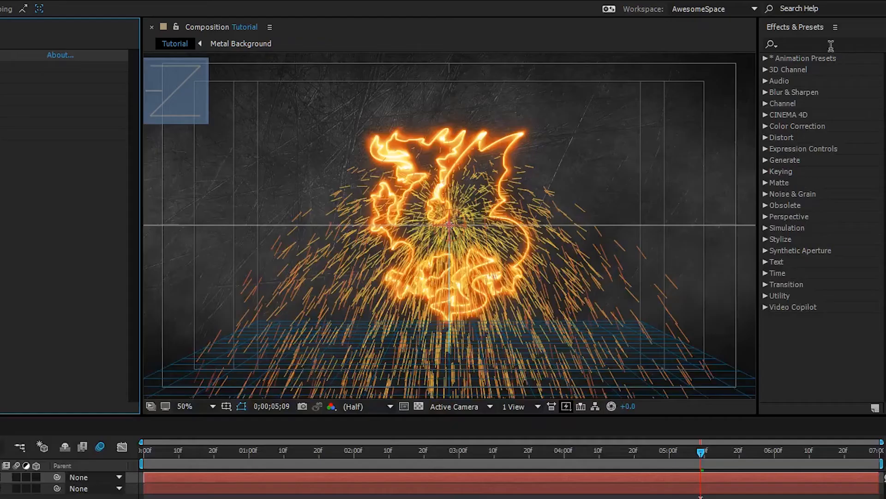
Search 'particle' and apply CC Particle World to White Solid 4
{"action": "type", "text": "particl"}
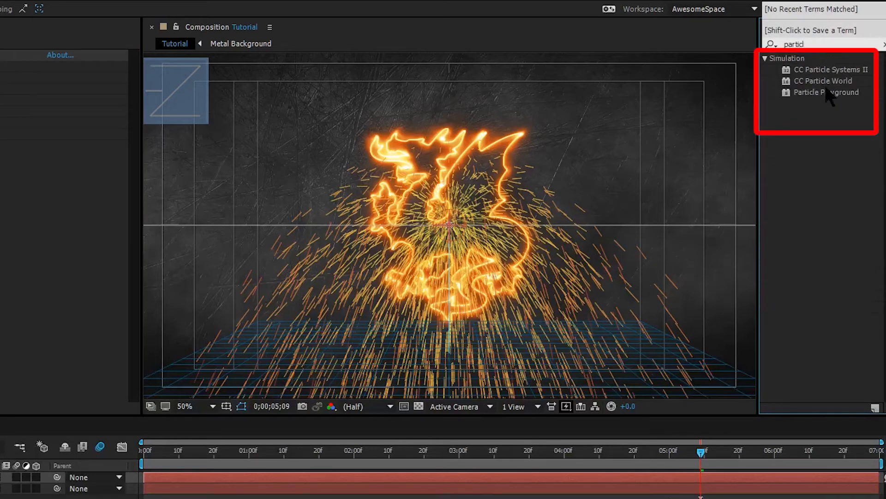
{"action": "mouse_move", "coordinate": [838, 137]}
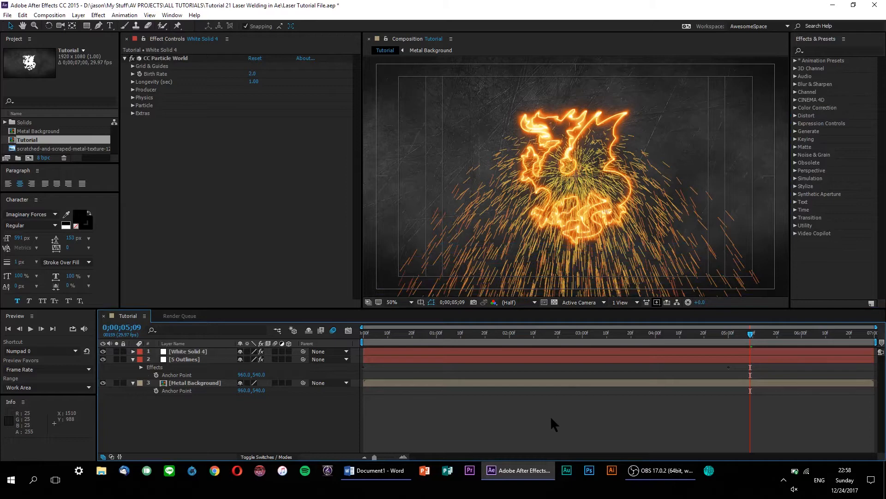
Select White Solid 4, go near 1 second, and scrub Birth Rate to 0.4
{"action": "left_click", "coordinate": [188, 351]}
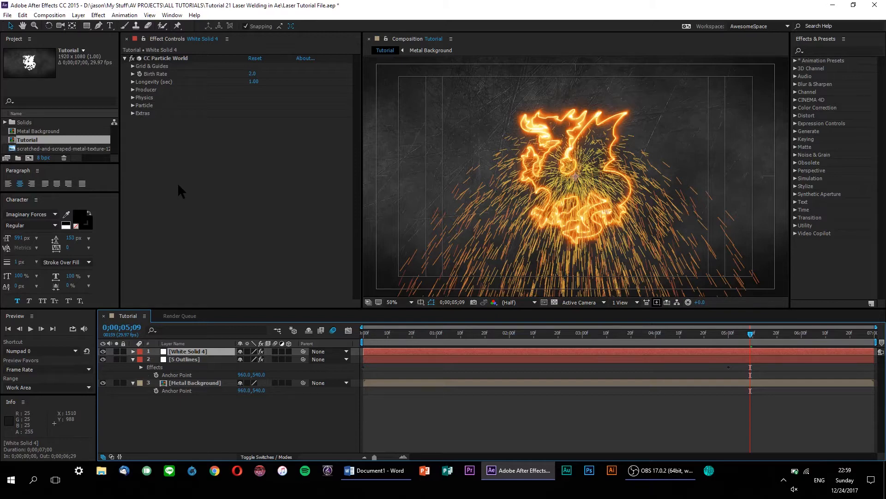
{"action": "left_click", "coordinate": [377, 338]}
{"action": "type", "text": "0.2"}
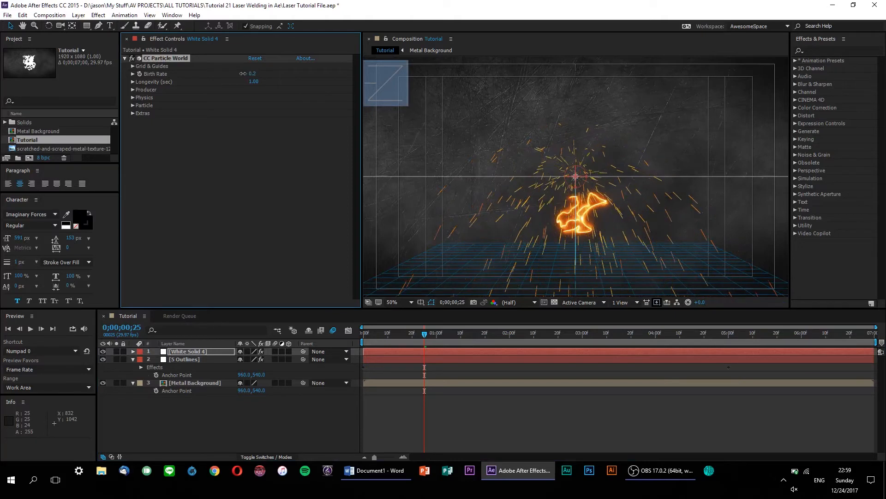
{"action": "left_click_drag", "start_coordinate": [252, 73], "coordinate": [246, 73]}
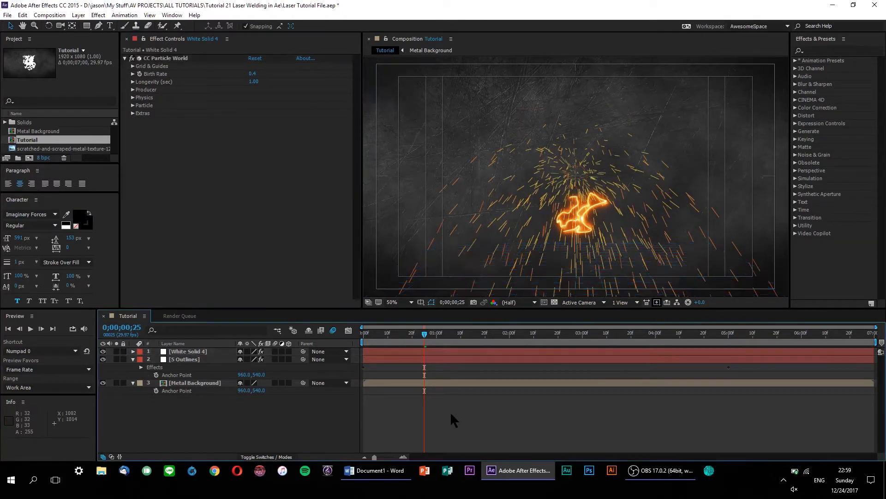
{"action": "mouse_move", "coordinate": [268, 84]}
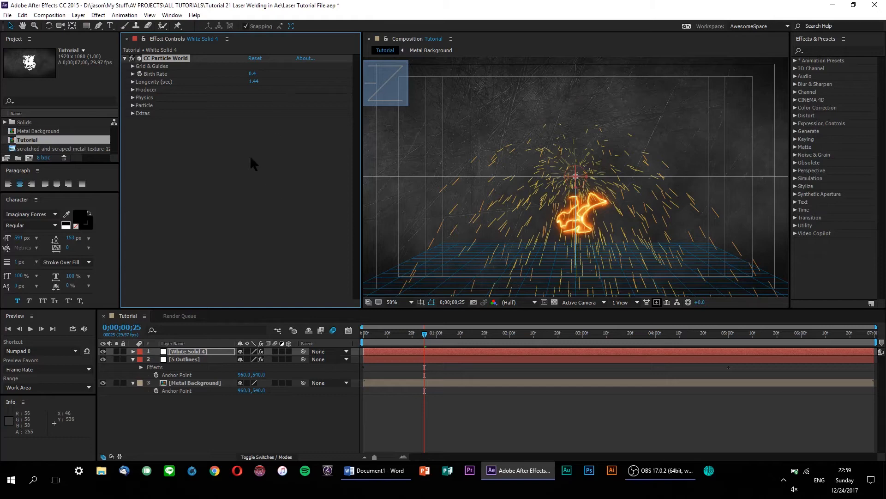
In the CC Particle World Producer, set Radius X and Y to 0 and Radius Z to 3.020
{"action": "left_click", "coordinate": [133, 89]}
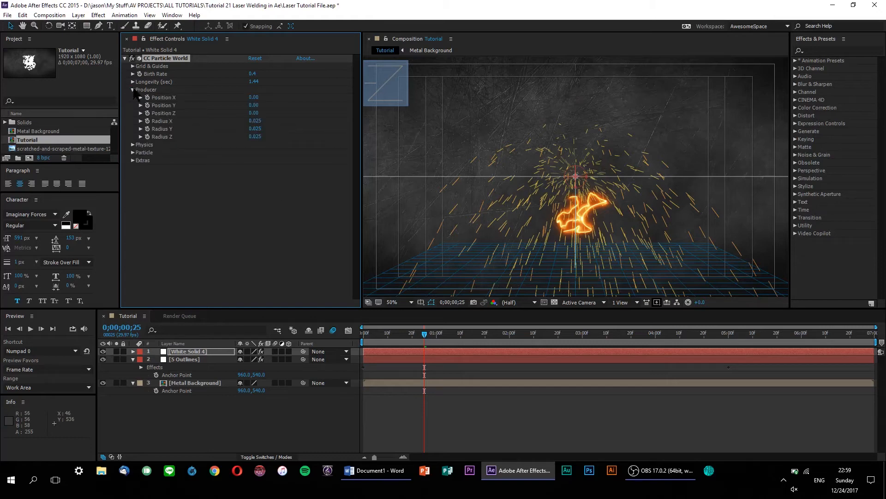
{"action": "mouse_move", "coordinate": [259, 140]}
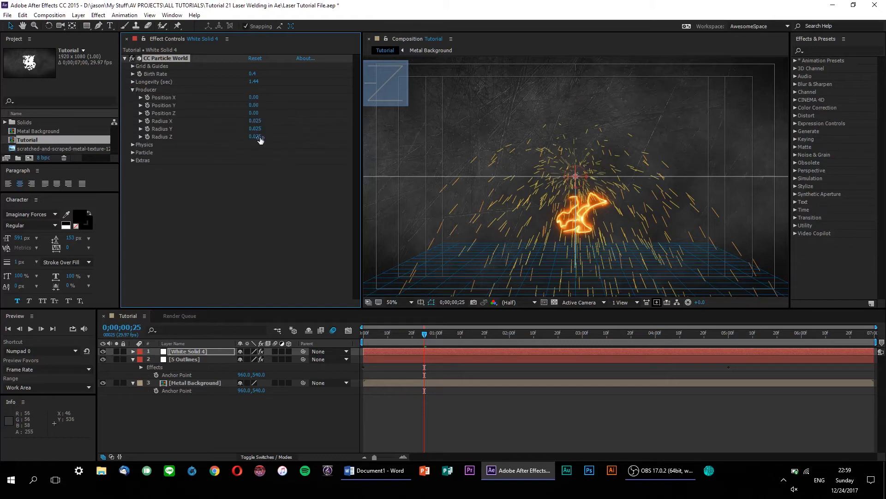
{"action": "left_click_drag", "start_coordinate": [255, 136], "coordinate": [255, 136]}
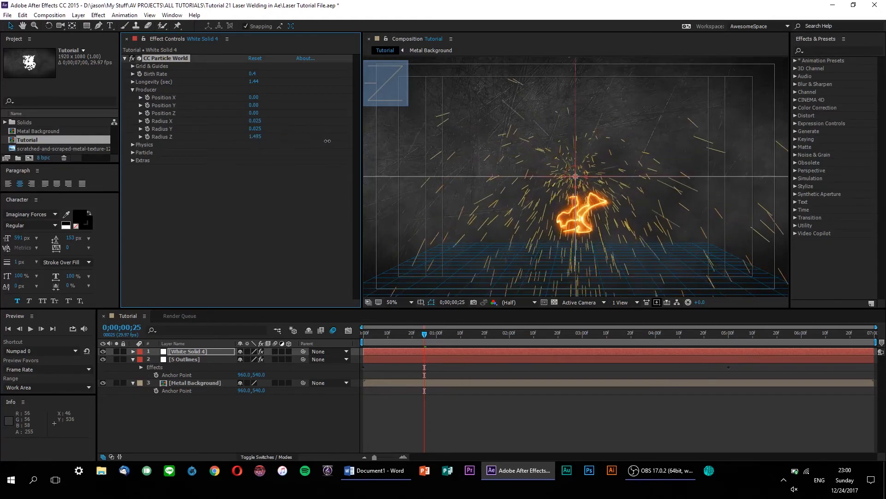
{"action": "left_click_drag", "start_coordinate": [255, 136], "coordinate": [255, 136]}
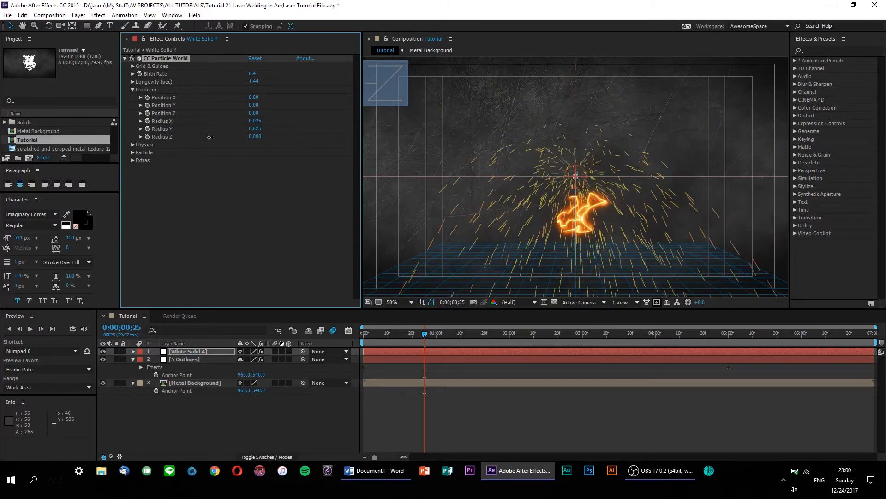
{"action": "left_click_drag", "start_coordinate": [254, 137], "coordinate": [277, 137]}
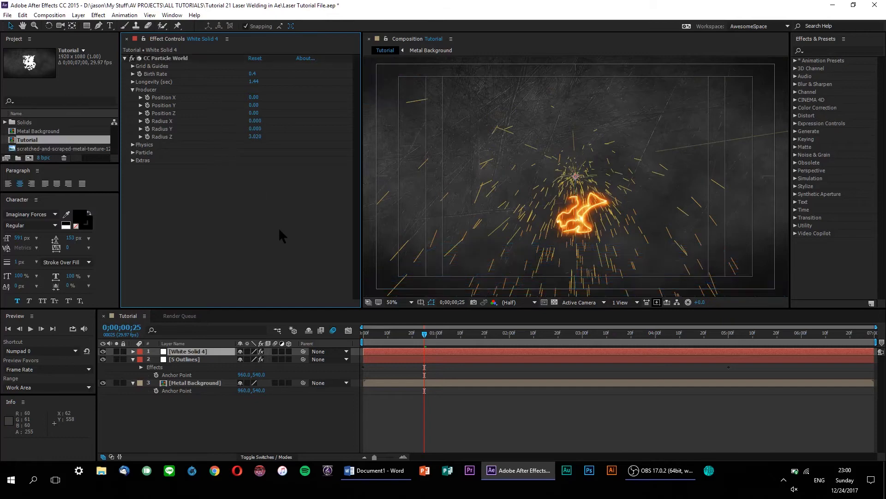
{"action": "mouse_move", "coordinate": [253, 244]}
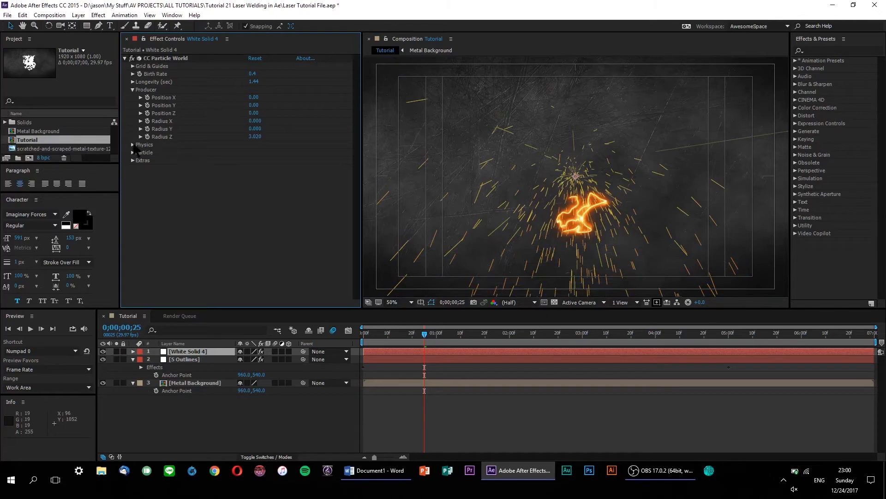
Set the Physics Animation to Viscouse and the Birth Color to pale yellow
{"action": "left_click", "coordinate": [133, 144]}
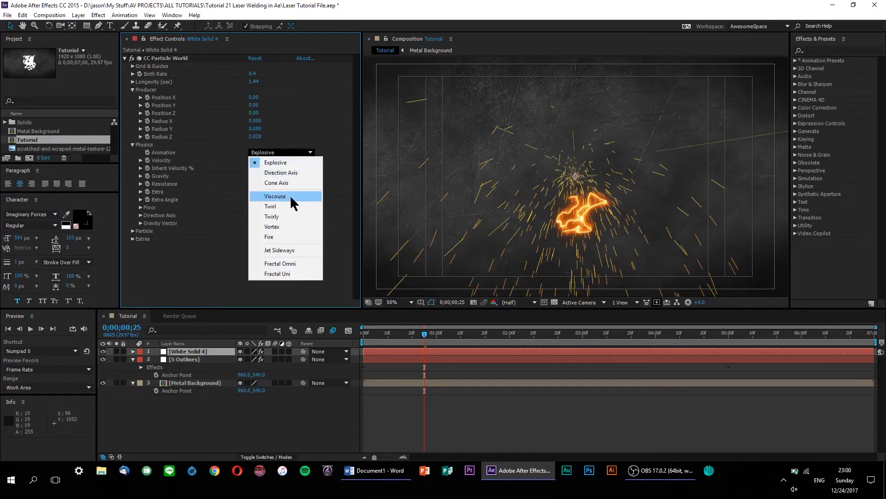
{"action": "left_click", "coordinate": [275, 196]}
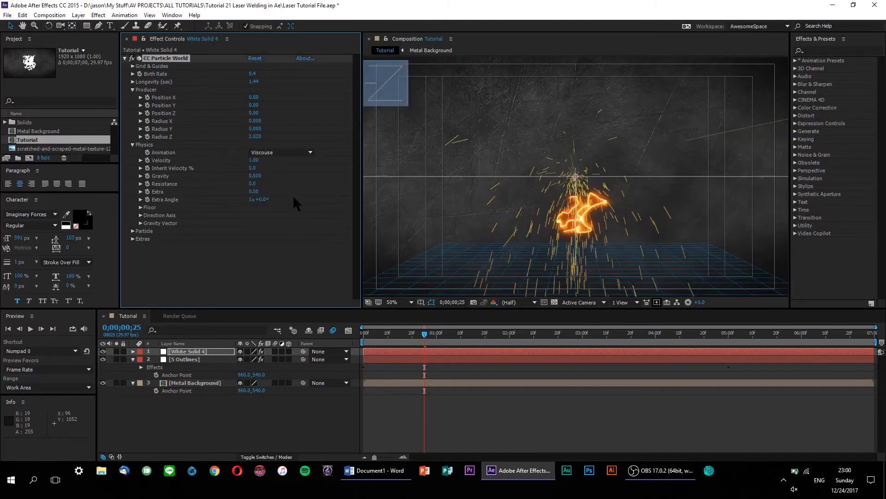
{"action": "mouse_move", "coordinate": [619, 206]}
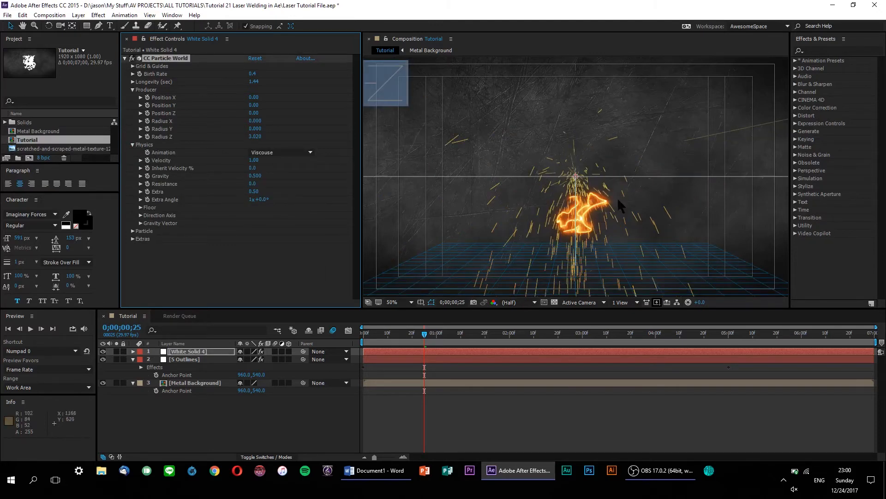
{"action": "mouse_move", "coordinate": [480, 285]}
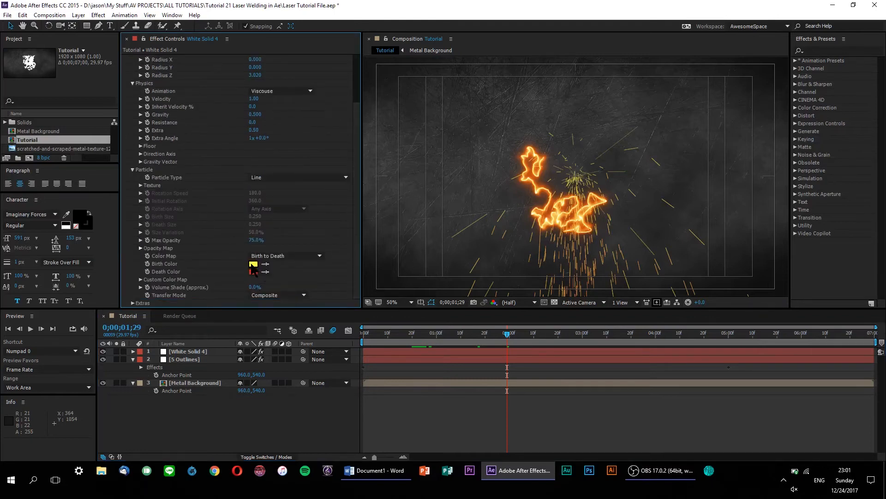
{"action": "left_click", "coordinate": [254, 264]}
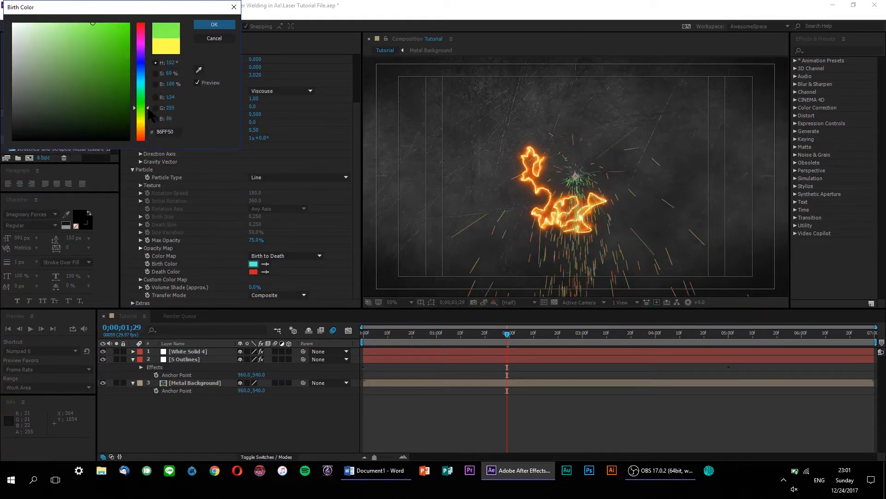
{"action": "left_click", "coordinate": [148, 63]}
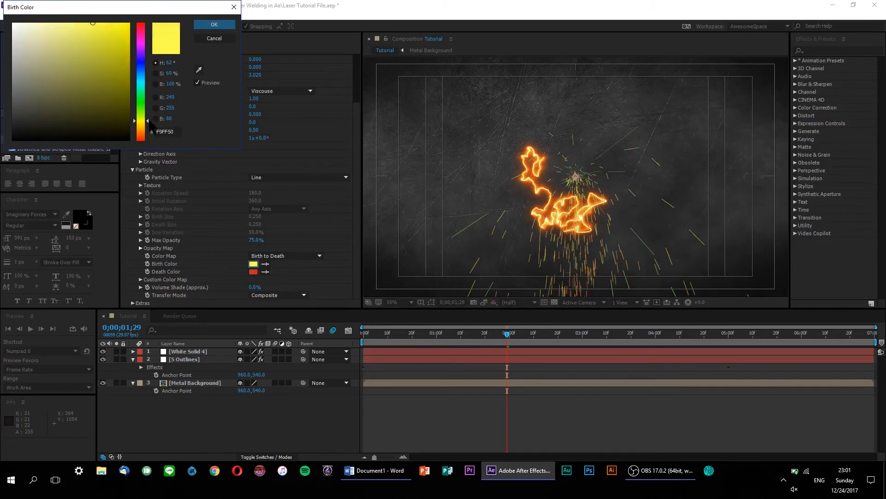
{"action": "left_click", "coordinate": [214, 24]}
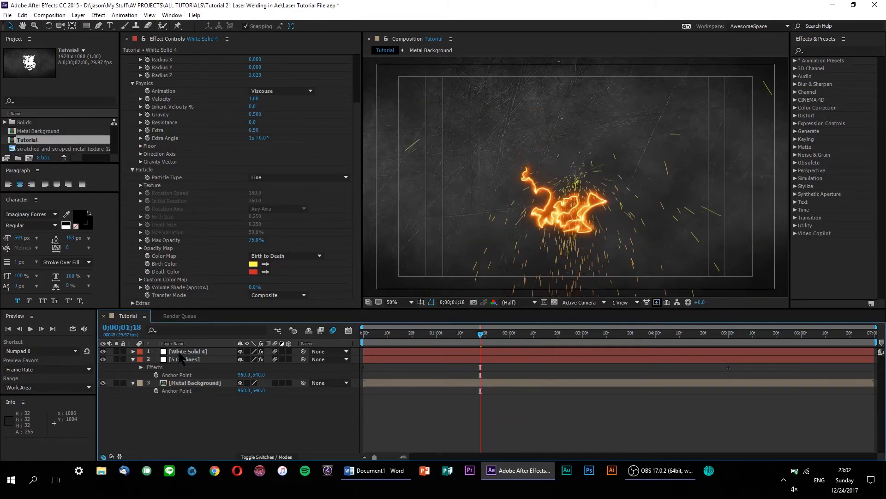
Search for 'glow' and apply the Glow effect to the spark layer
{"action": "type", "text": "glo"}
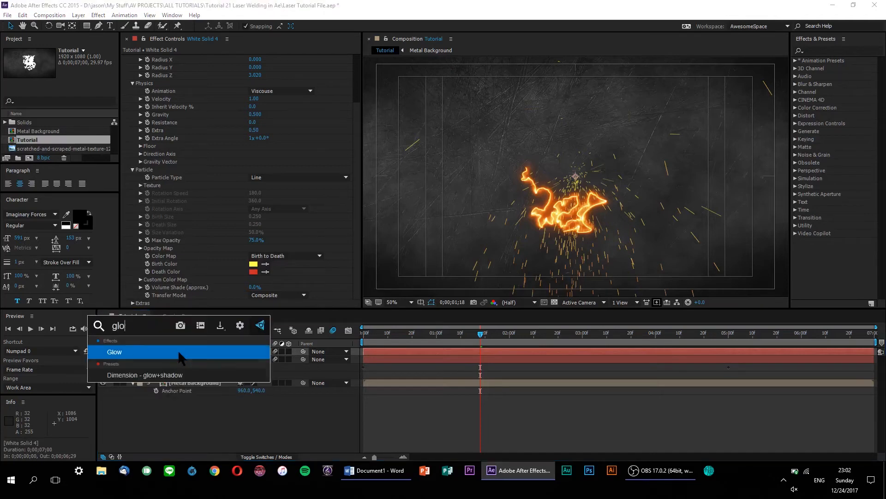
{"action": "type", "text": "w"}
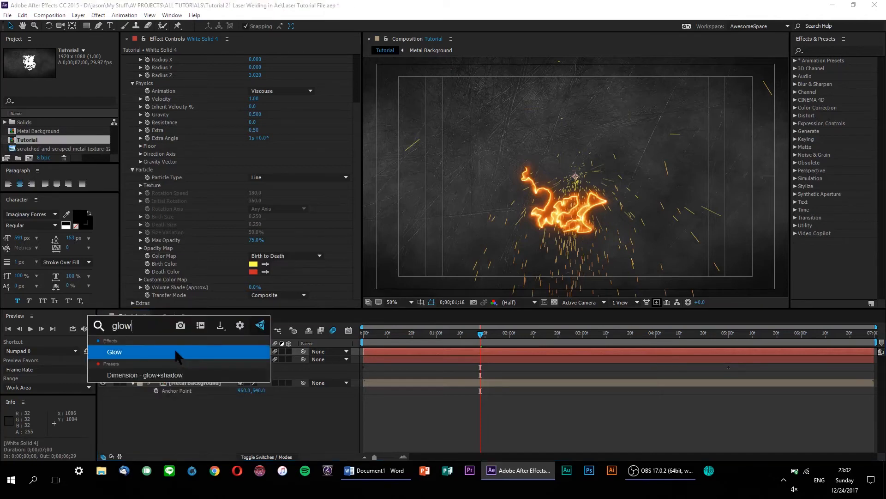
{"action": "double_click", "coordinate": [115, 351]}
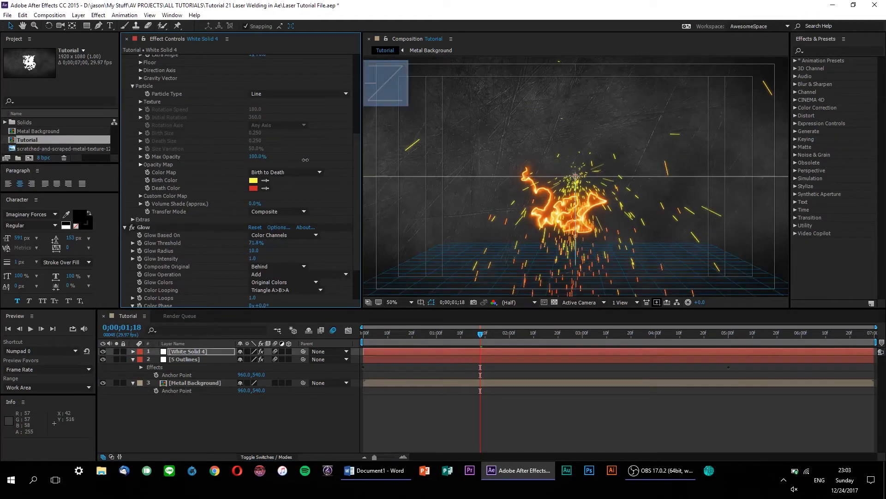
{"action": "scroll", "scroll_direction": "down", "scroll_amount": 3}
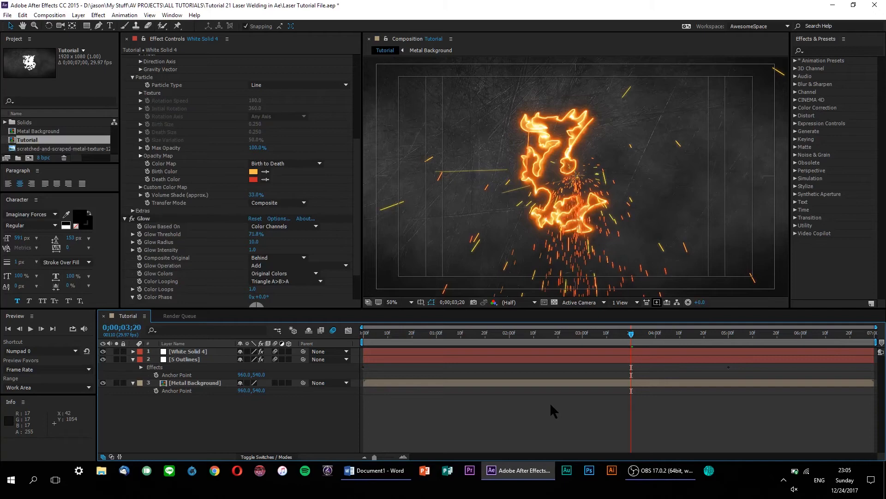
Scroll down to list the Glow effect's colour settings
{"action": "scroll", "scroll_direction": "down", "scroll_amount": 3}
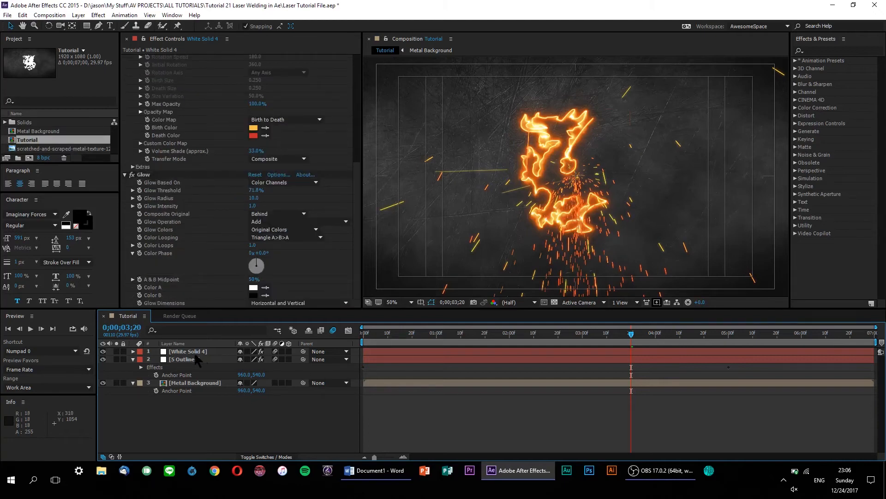
{"action": "mouse_move", "coordinate": [195, 357]}
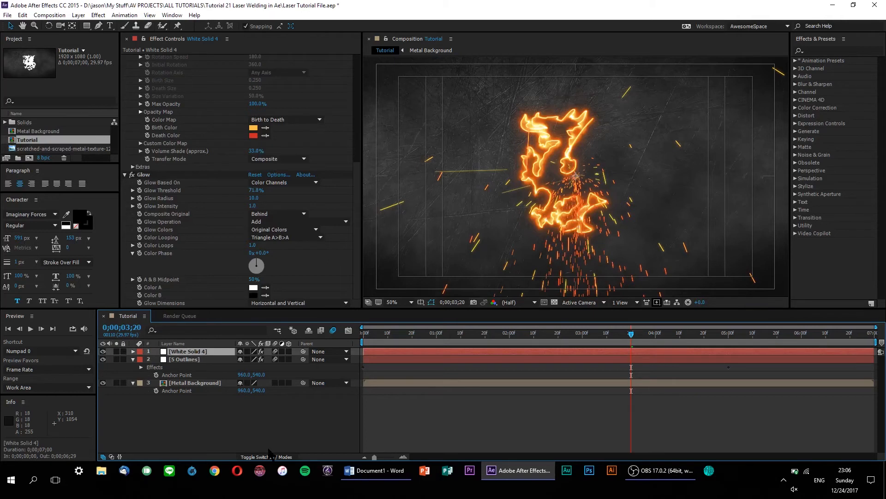
{"action": "mouse_move", "coordinate": [487, 426]}
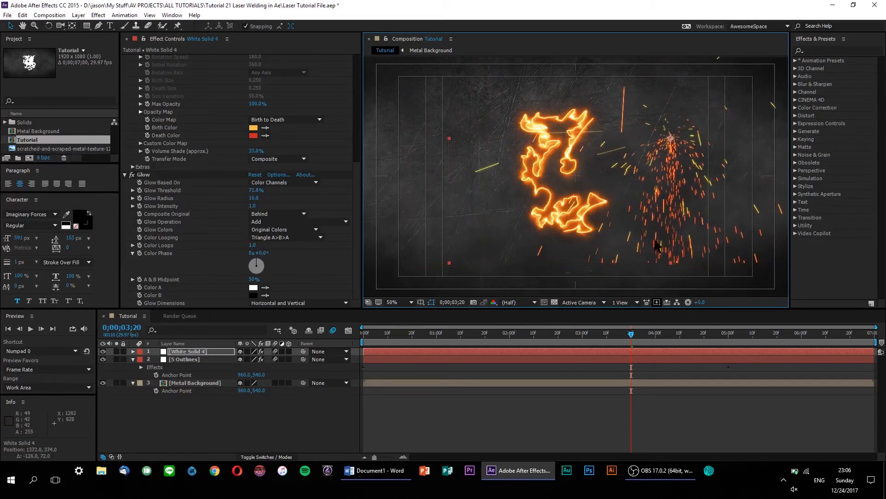
{"action": "mouse_move", "coordinate": [627, 274]}
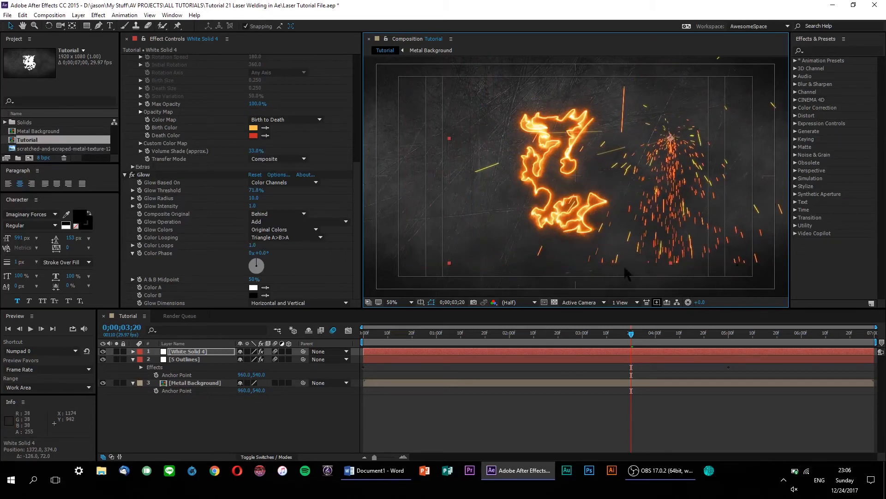
{"action": "mouse_move", "coordinate": [712, 284]}
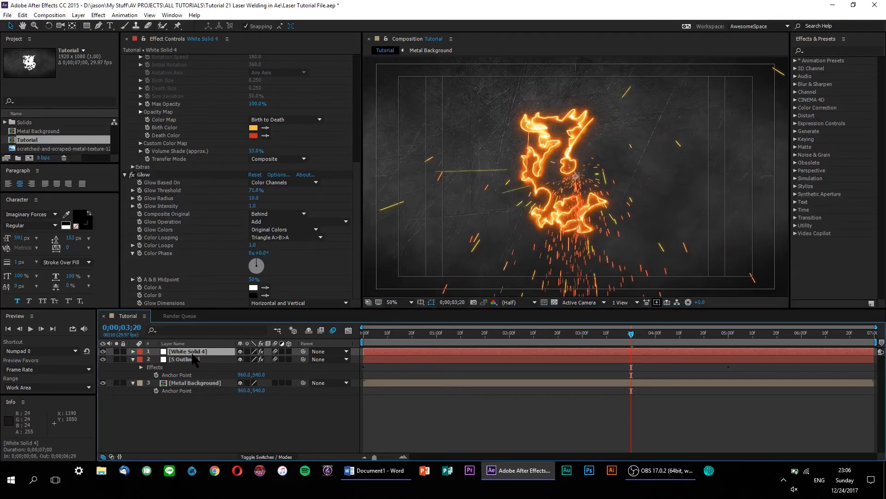
Resize the White Solid 4 layer to 3840 wide in Solid Settings, with the aspect ratio locked
{"action": "left_click", "coordinate": [78, 14]}
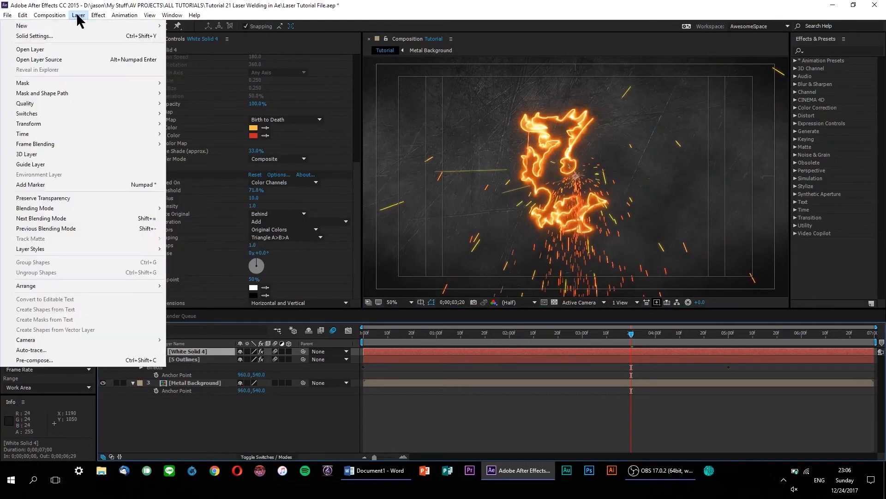
{"action": "left_click", "coordinate": [34, 36]}
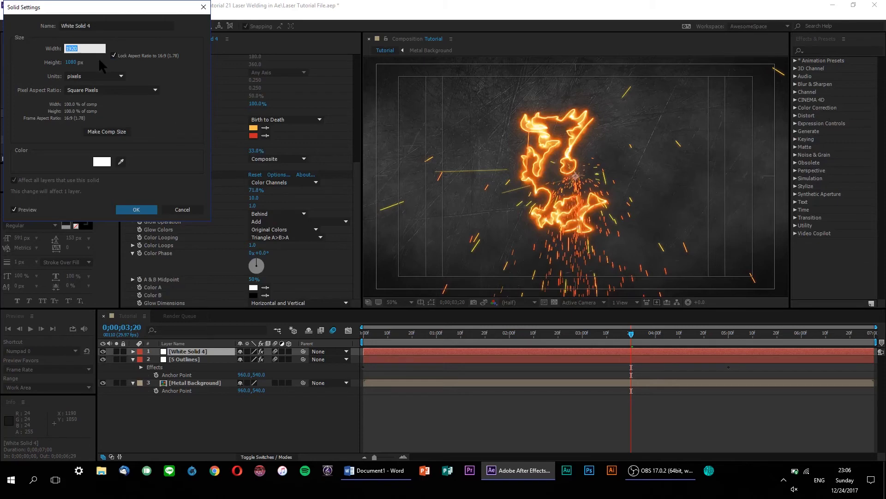
{"action": "type", "text": "3840"}
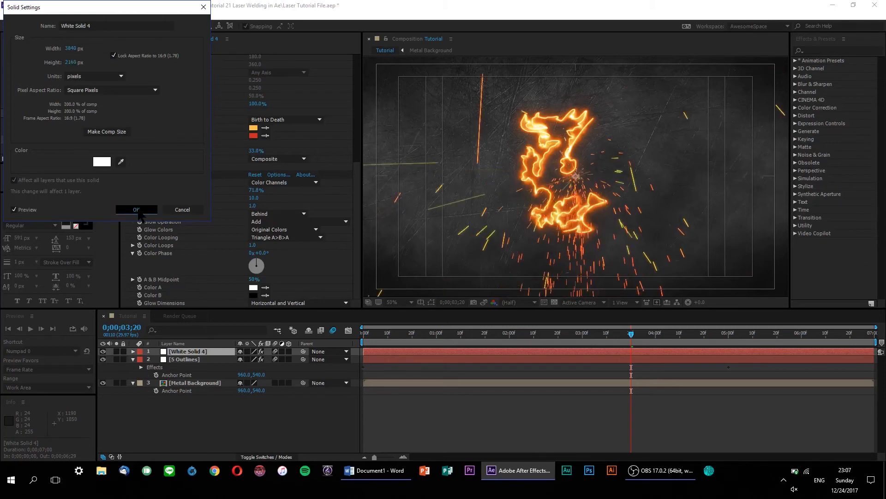
{"action": "left_click", "coordinate": [135, 209]}
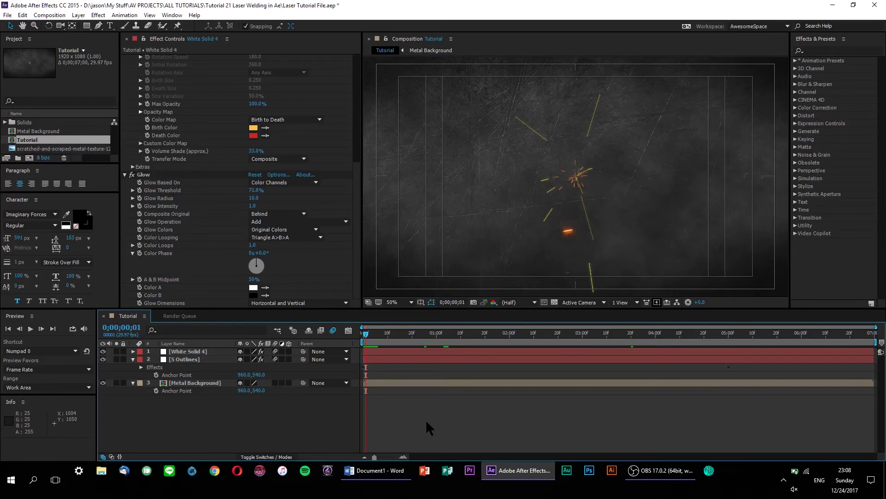
{"action": "mouse_move", "coordinate": [422, 417]}
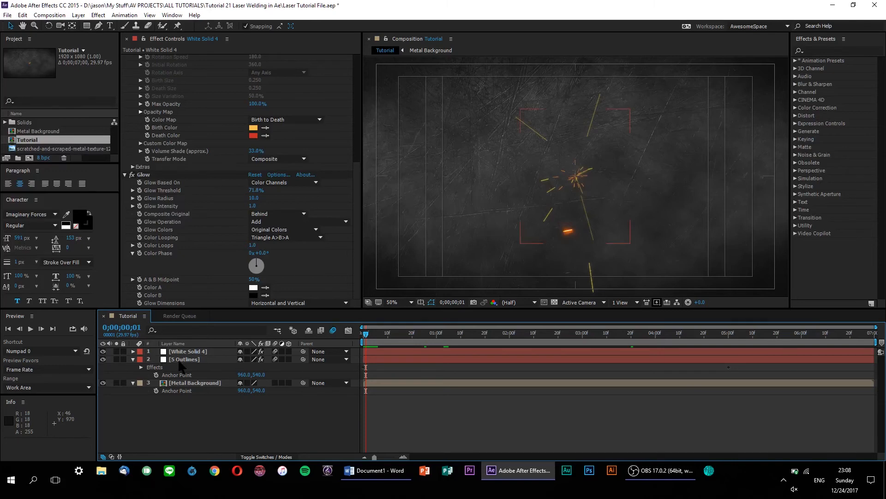
Expand the 5 Outlines layer, its Masks group, and mask 5 to show Mask Path
{"action": "left_click", "coordinate": [184, 359]}
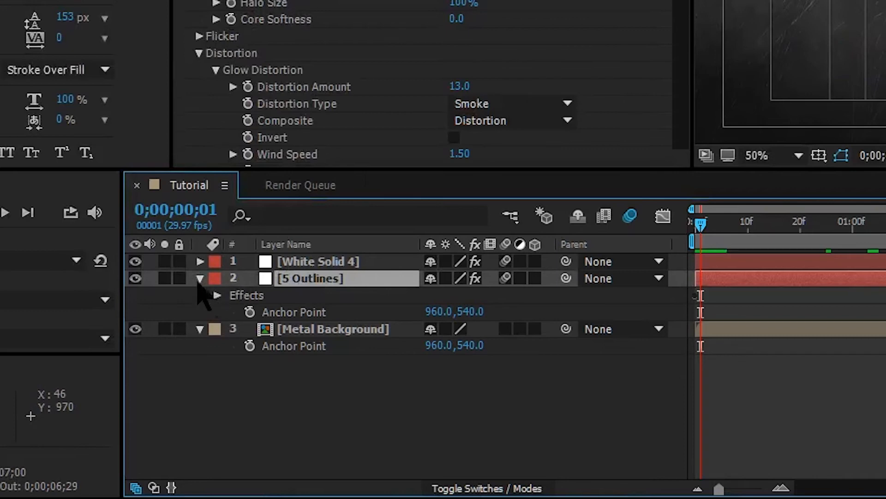
{"action": "left_click", "coordinate": [199, 277]}
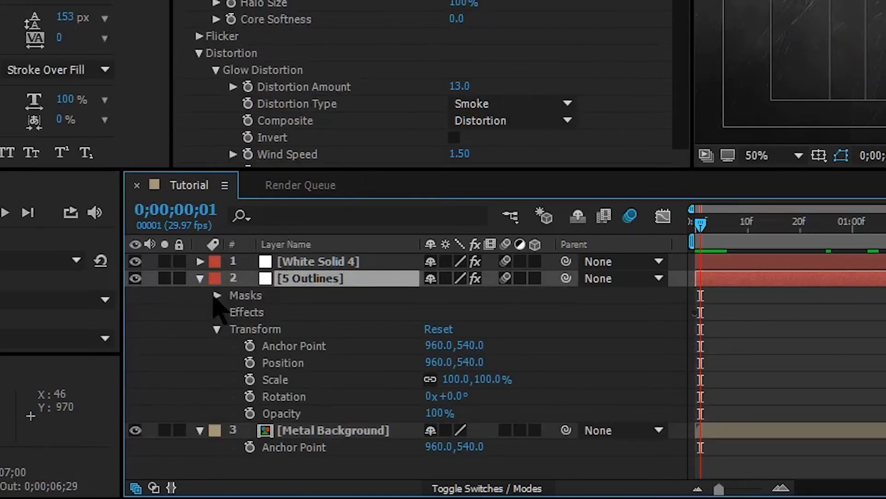
{"action": "left_click", "coordinate": [216, 295]}
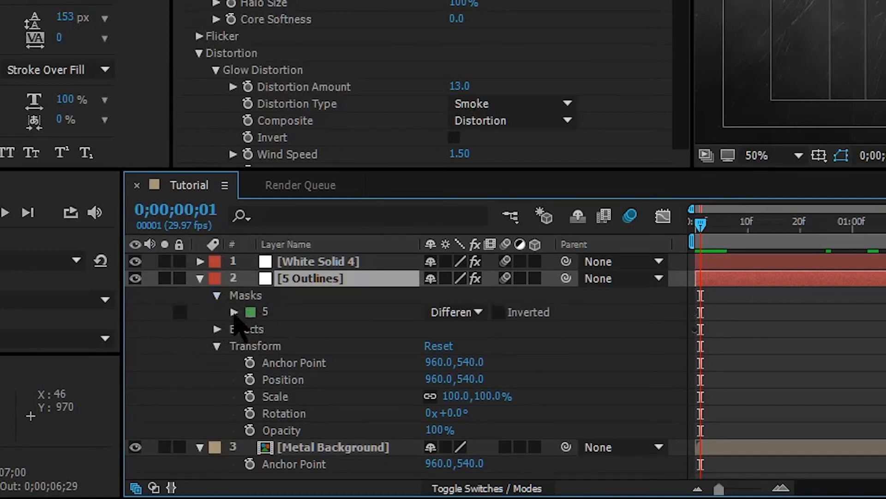
{"action": "left_click", "coordinate": [234, 311]}
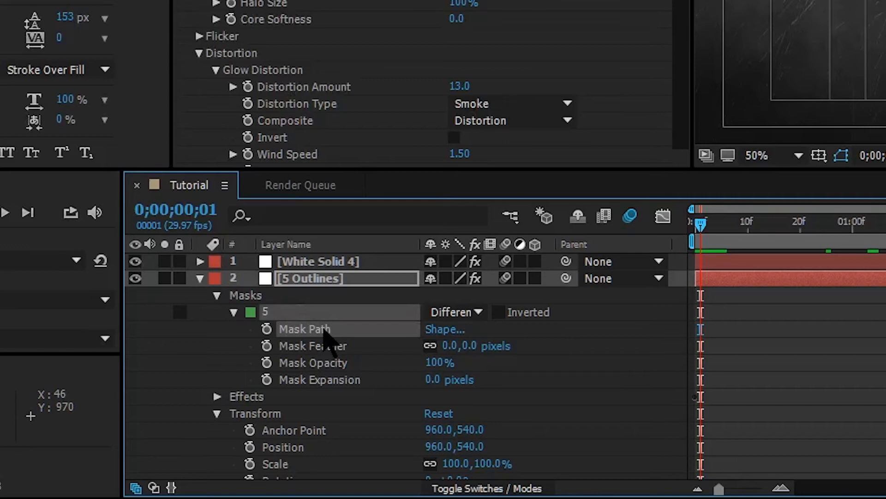
{"action": "mouse_move", "coordinate": [322, 266]}
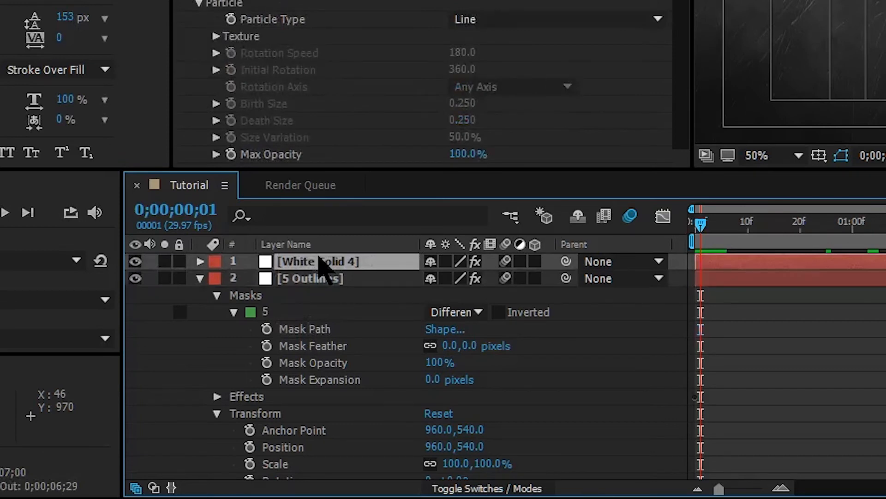
{"action": "mouse_move", "coordinate": [390, 277]}
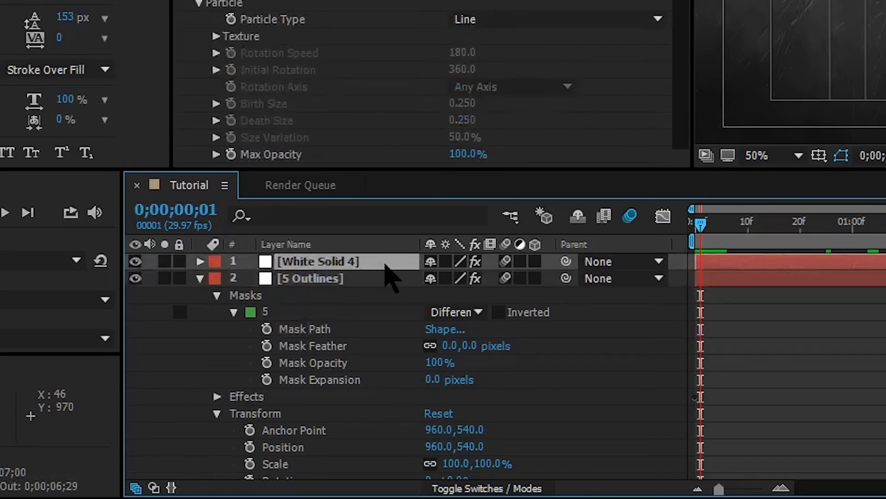
Reveal White Solid 4's Position property and select it to receive the mask path
{"action": "left_click", "coordinate": [200, 261]}
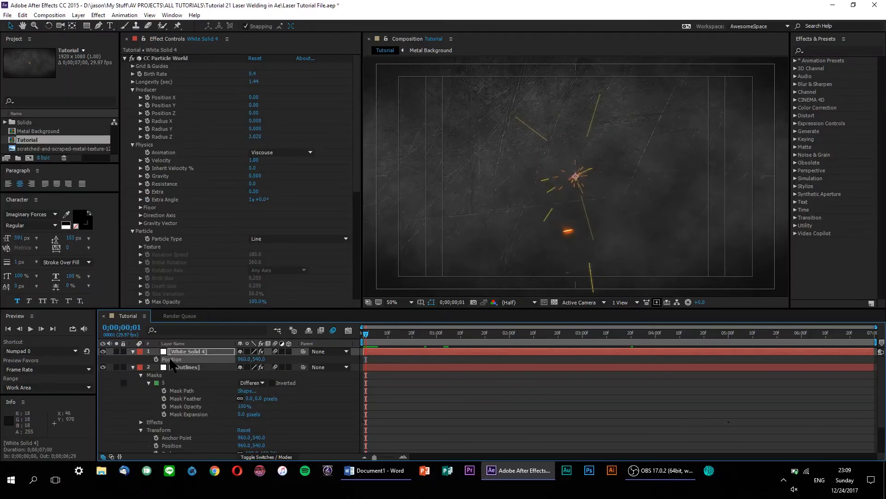
{"action": "left_click", "coordinate": [364, 333]}
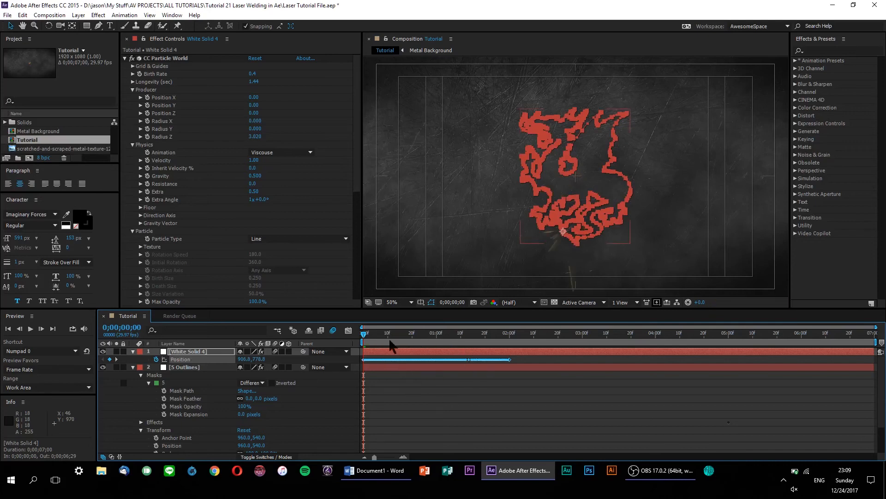
{"action": "mouse_move", "coordinate": [409, 394]}
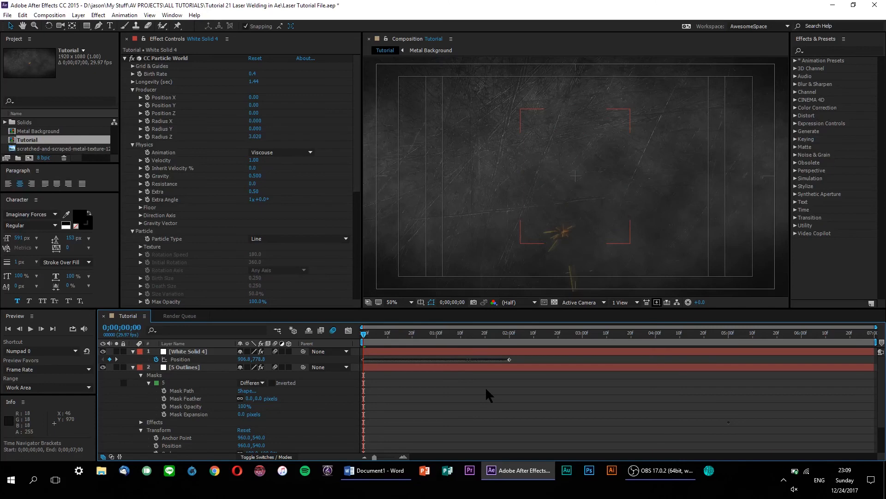
{"action": "mouse_move", "coordinate": [502, 381]}
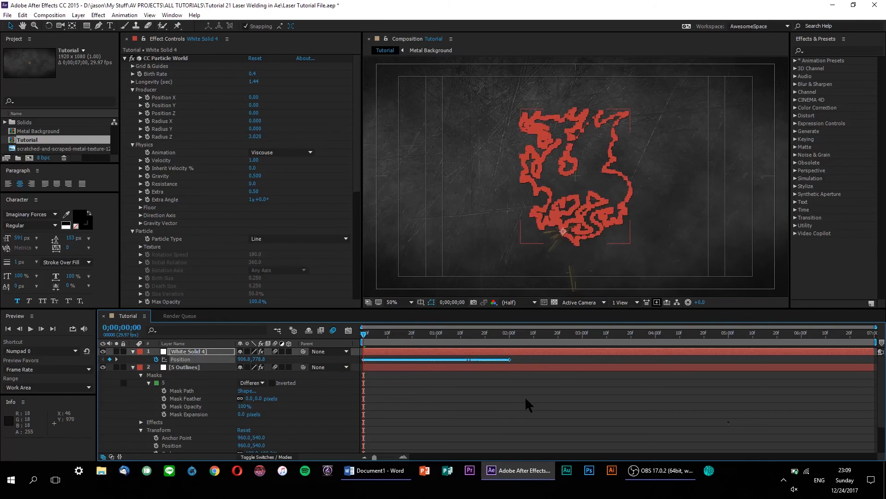
{"action": "mouse_move", "coordinate": [530, 395]}
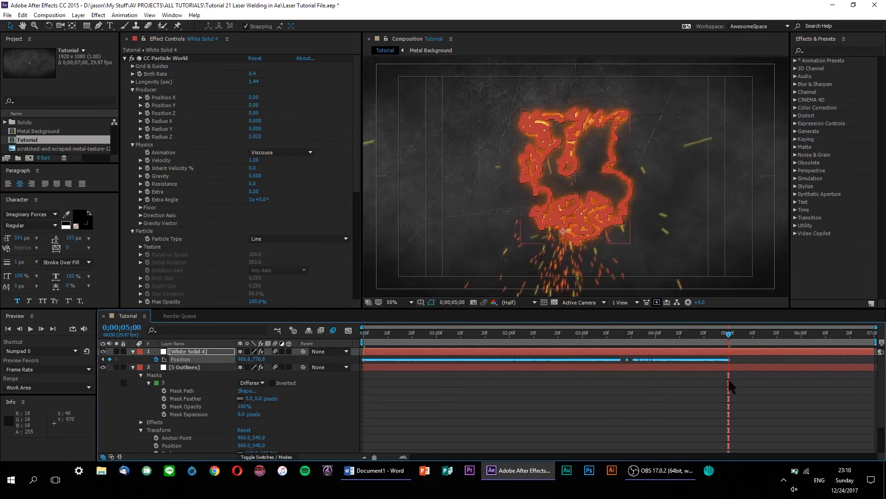
{"action": "left_click", "coordinate": [492, 332]}
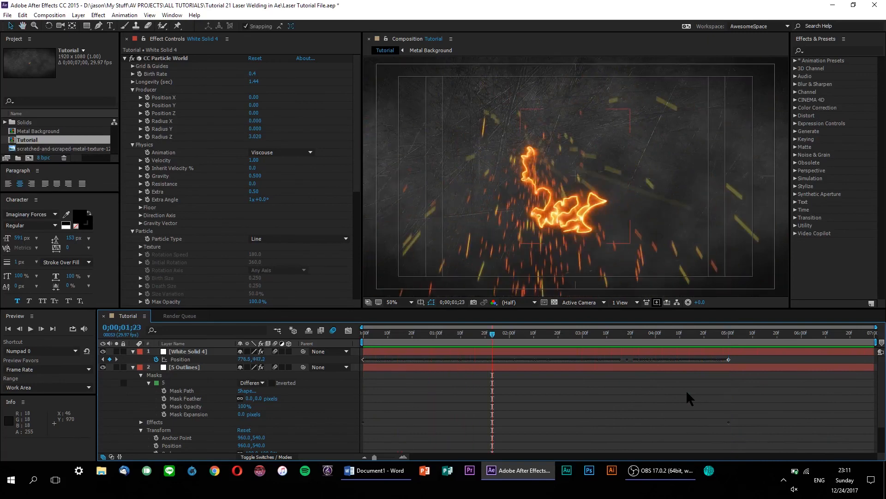
{"action": "mouse_move", "coordinate": [732, 339]}
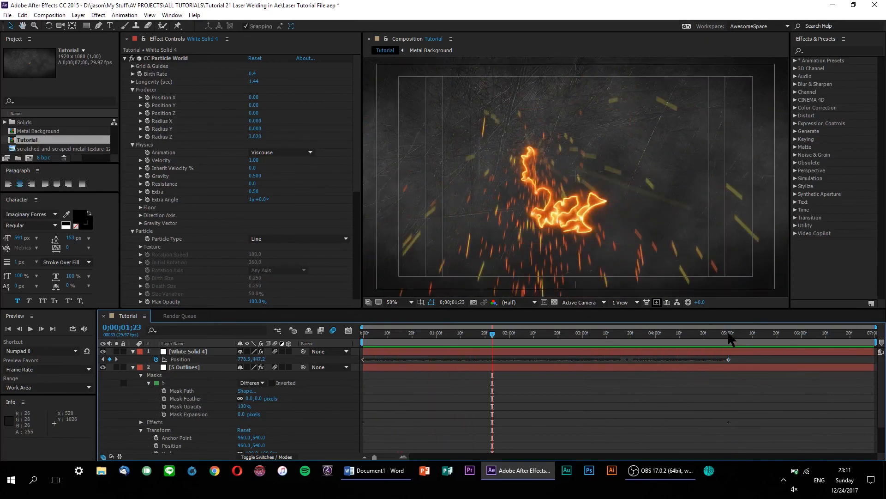
{"action": "left_click", "coordinate": [820, 332]}
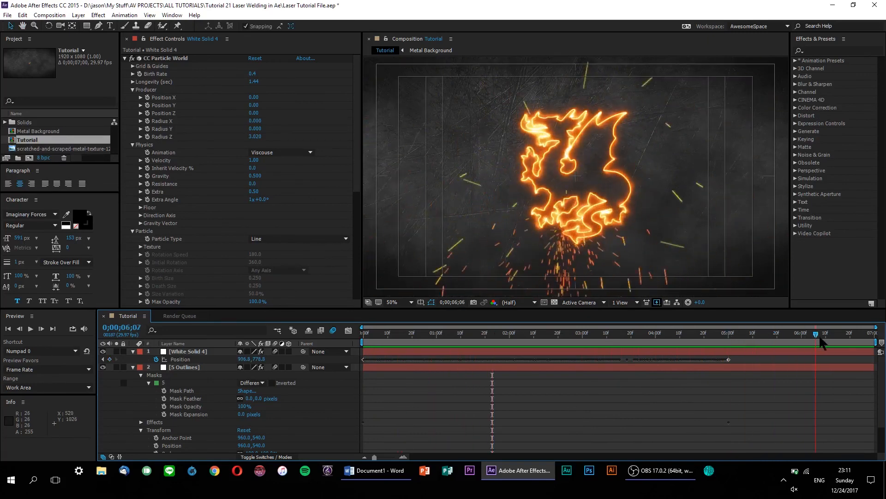
{"action": "left_click", "coordinate": [804, 332]}
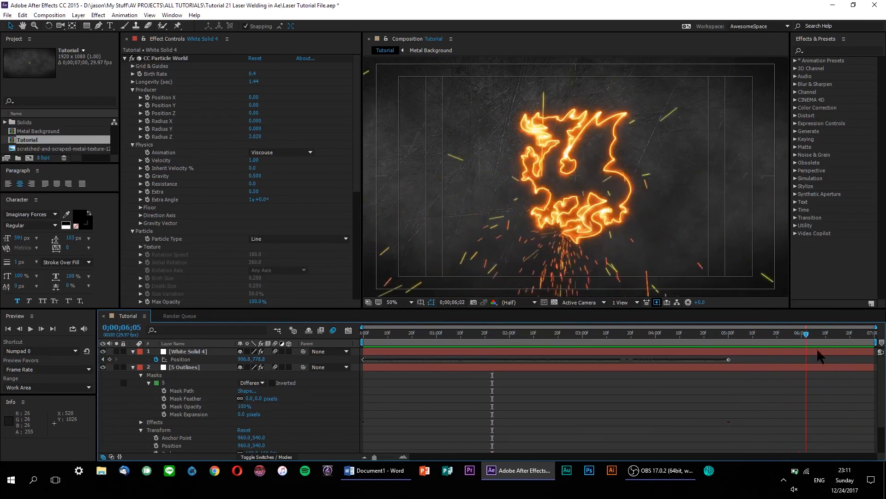